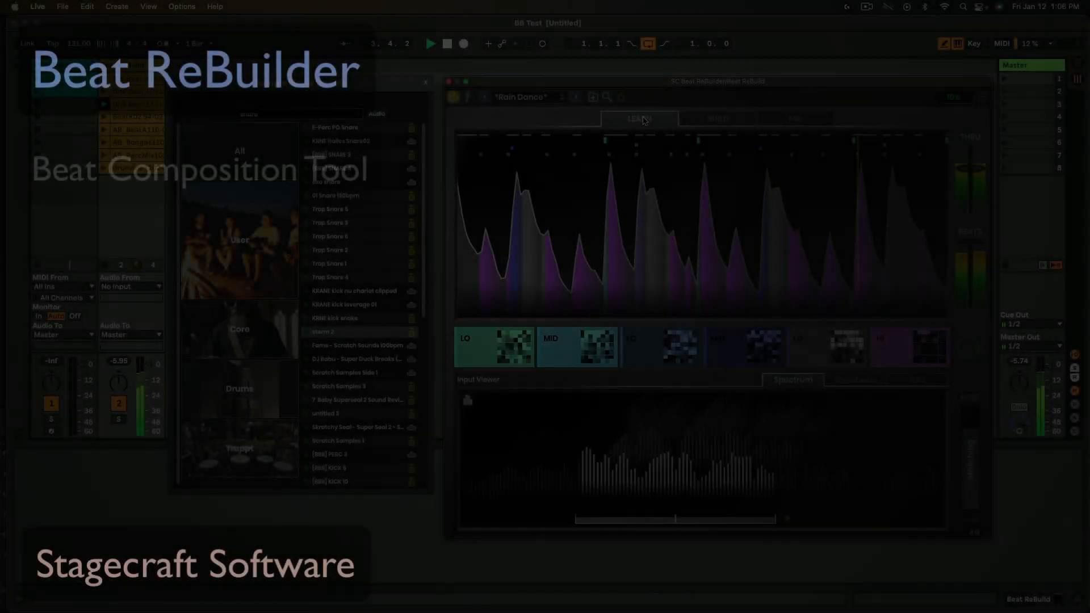
- Load the Default preset so the Learn view is empty and shows Listening
left_click(716, 118)
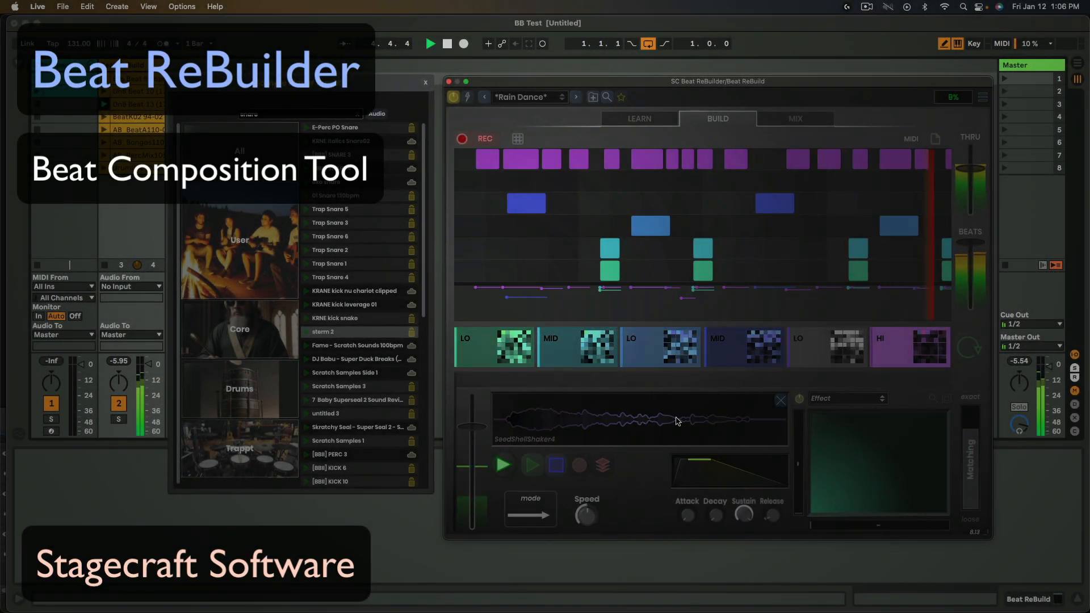
left_click(795, 118)
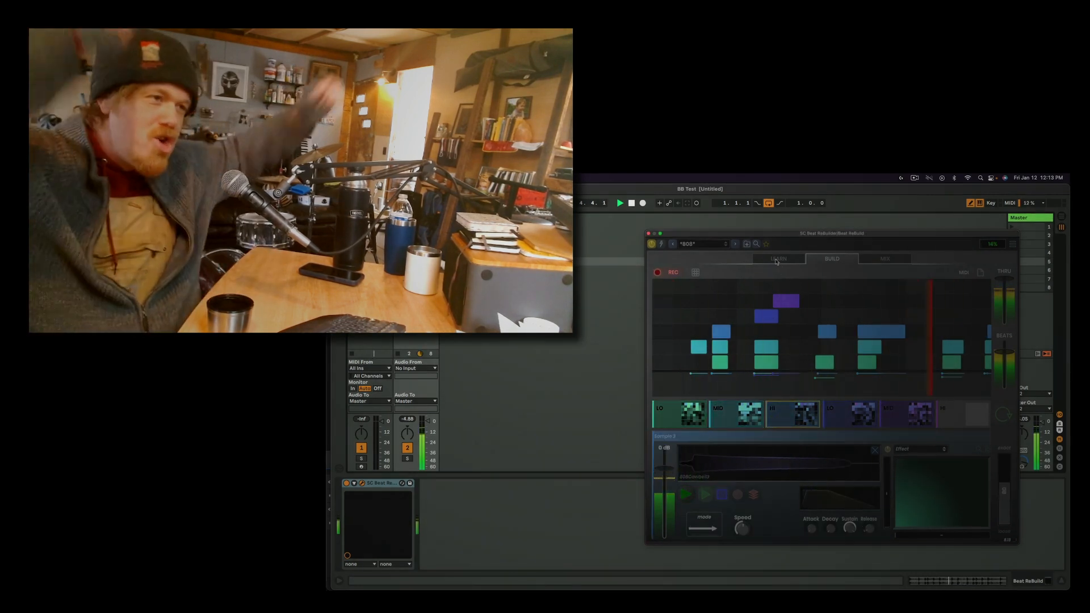
left_click(778, 259)
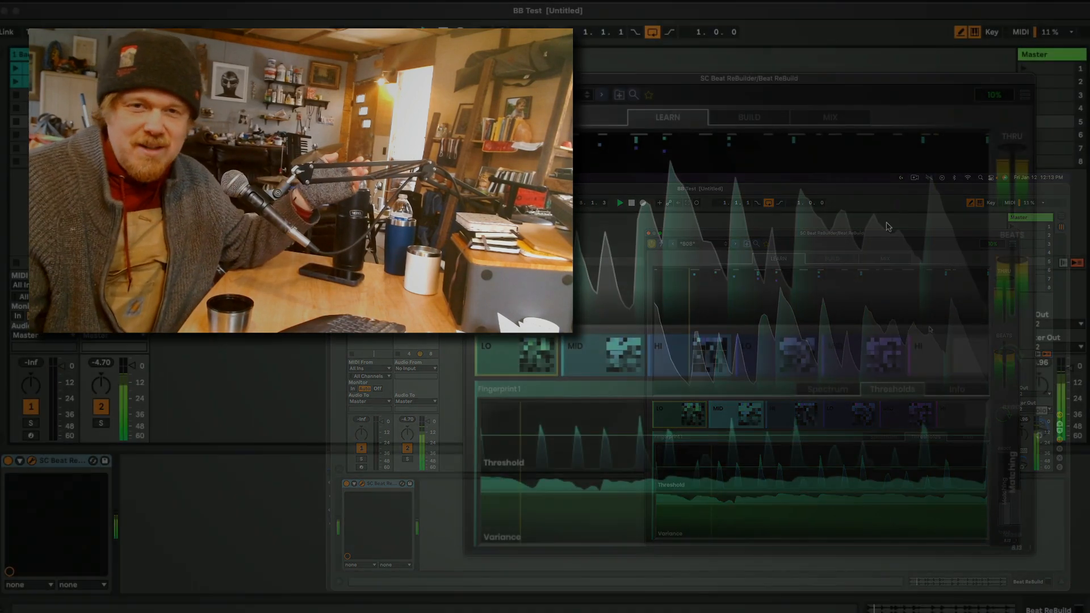
left_click(829, 117)
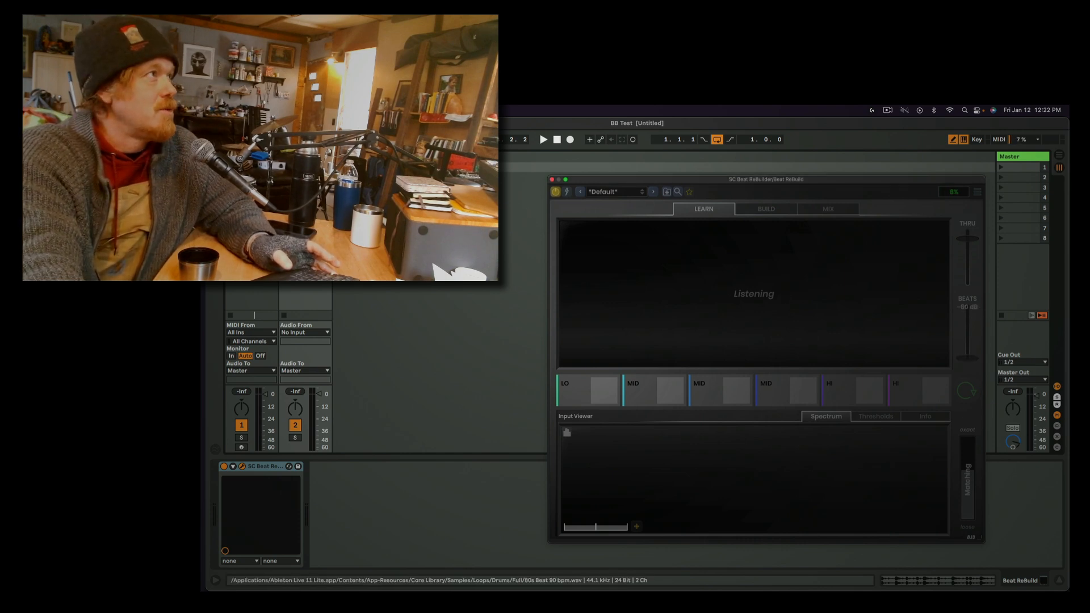
- Play the drum loop in Live so Beat ReBuilder captures its LO, MID and HI hits
left_click(542, 139)
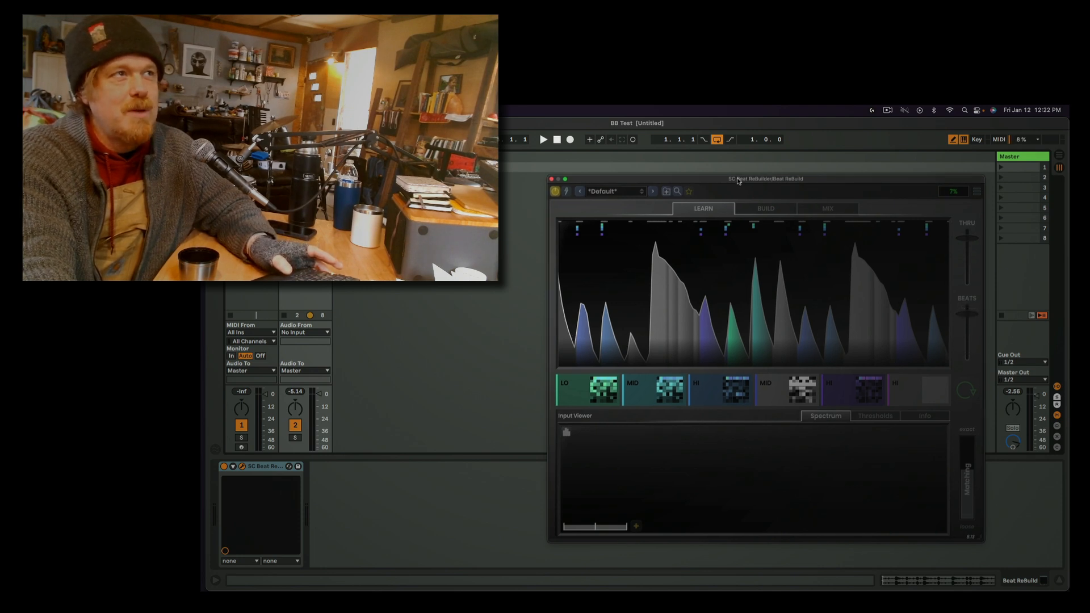
left_click(544, 139)
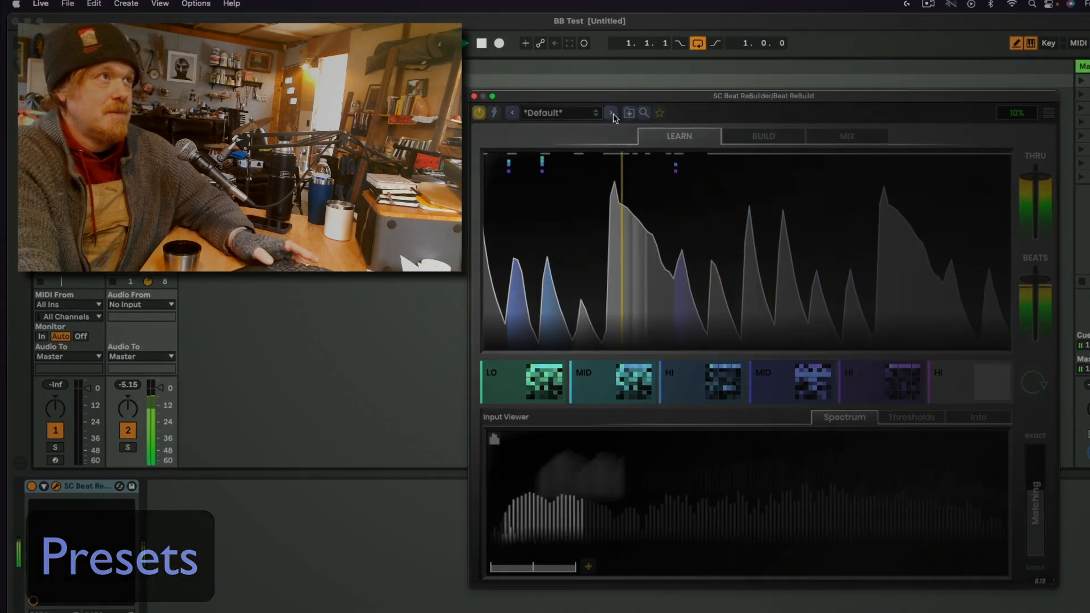
- Step through Core presets (Fire Slide, Flame Set, Forest Kit, Future Fan) and pick A Coup Stick from the preset menu
left_click(611, 112)
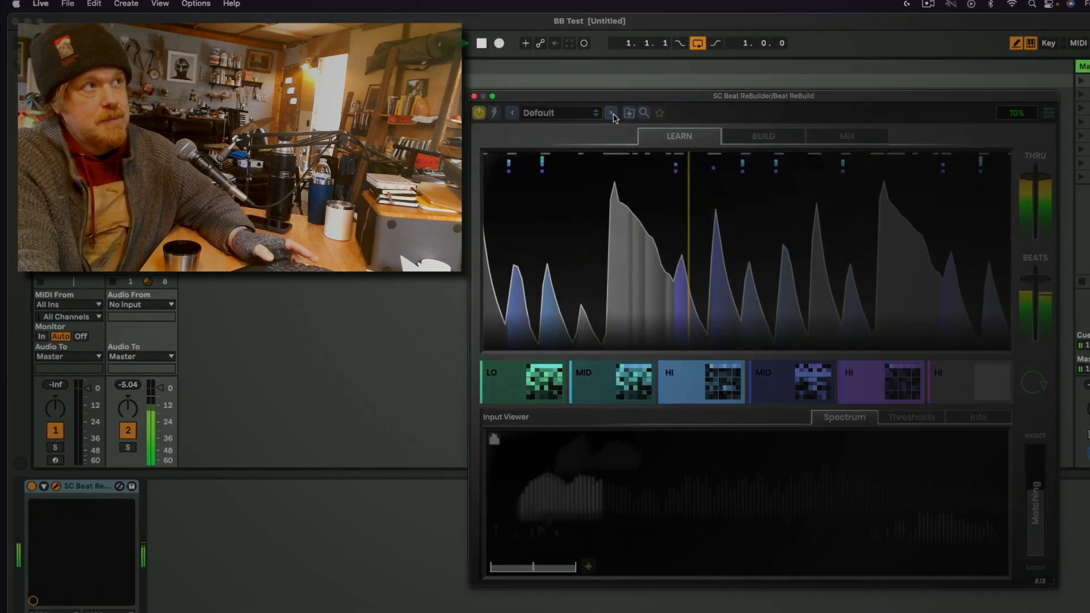
left_click(610, 113)
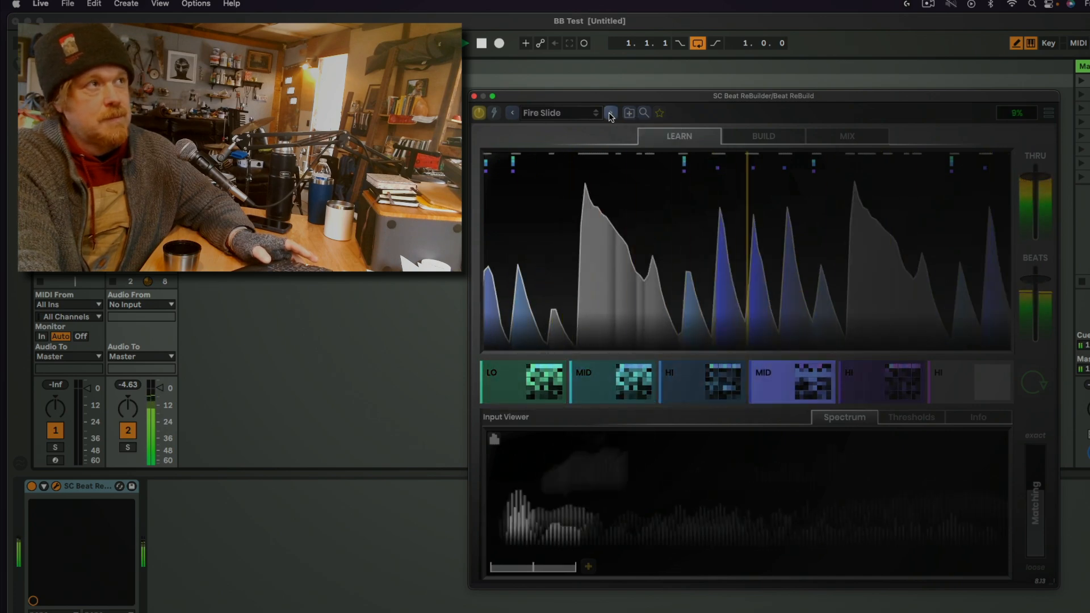
left_click(610, 112)
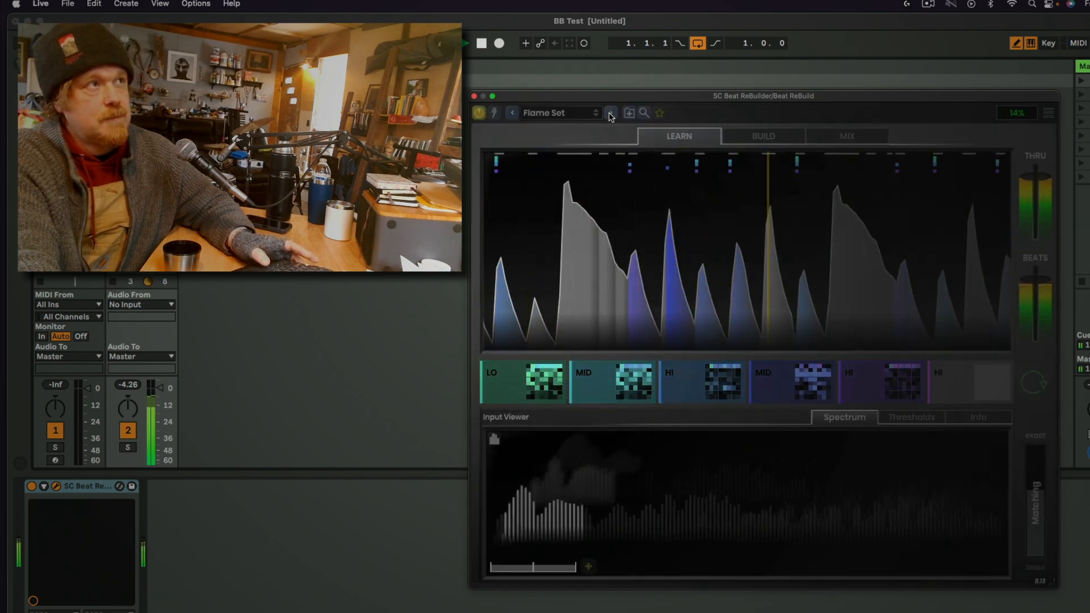
left_click(609, 113)
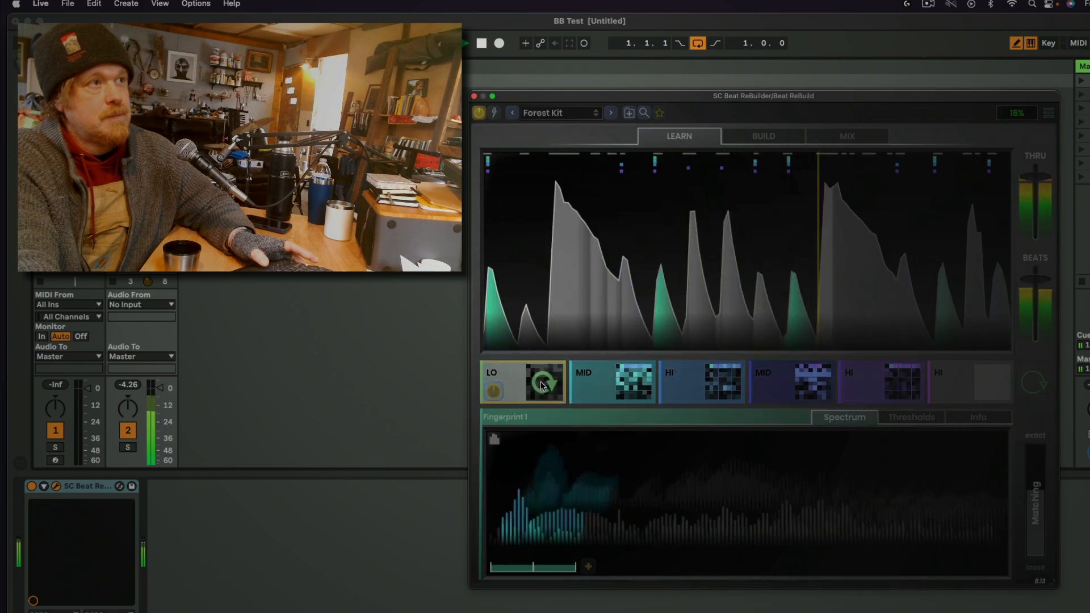
left_click(610, 113)
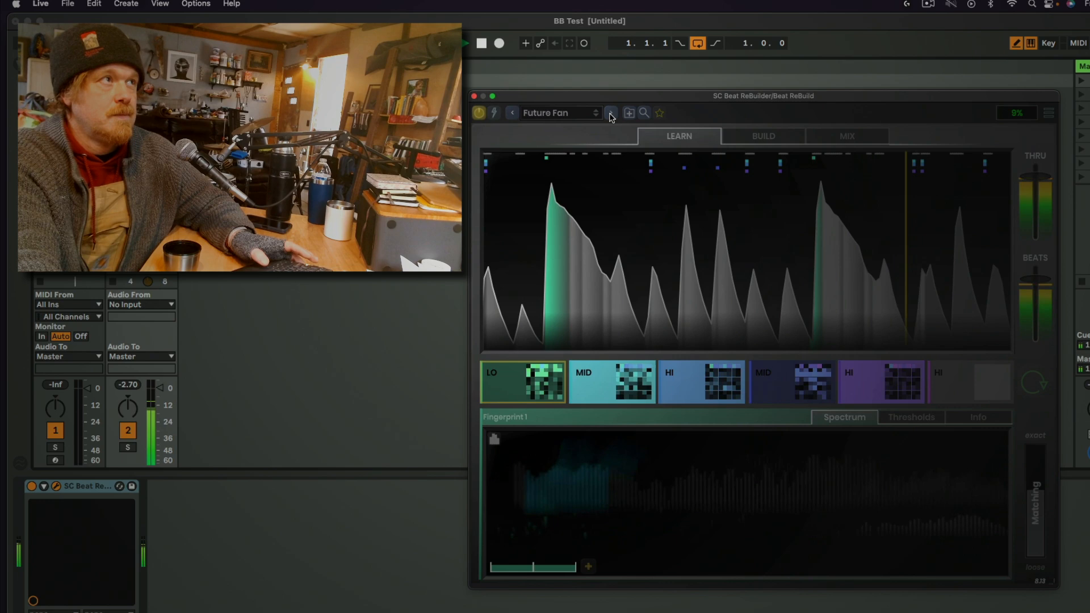
left_click(610, 112)
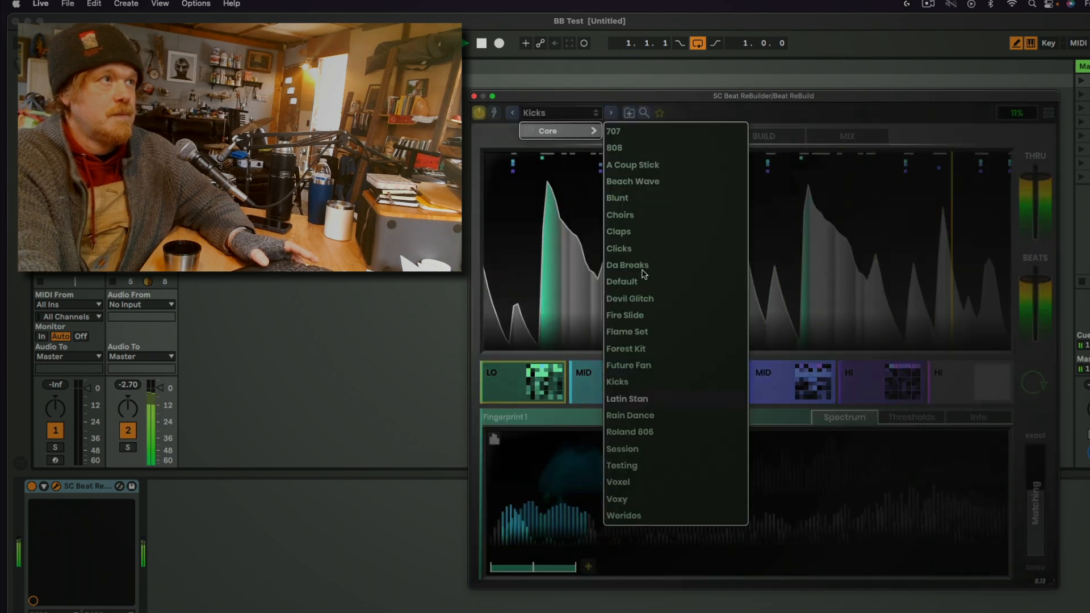
left_click(621, 282)
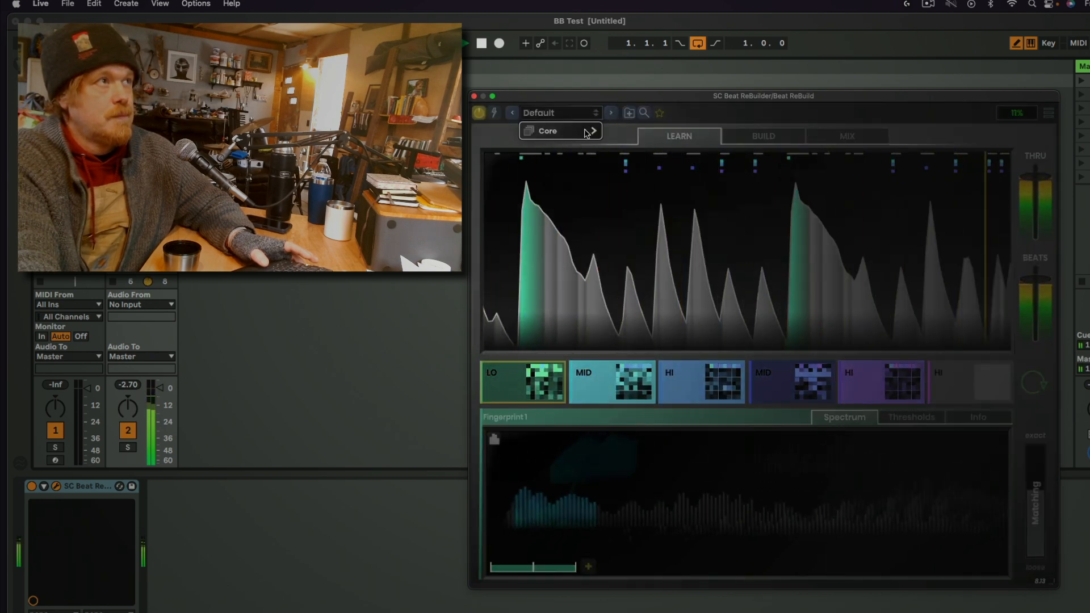
left_click(608, 113)
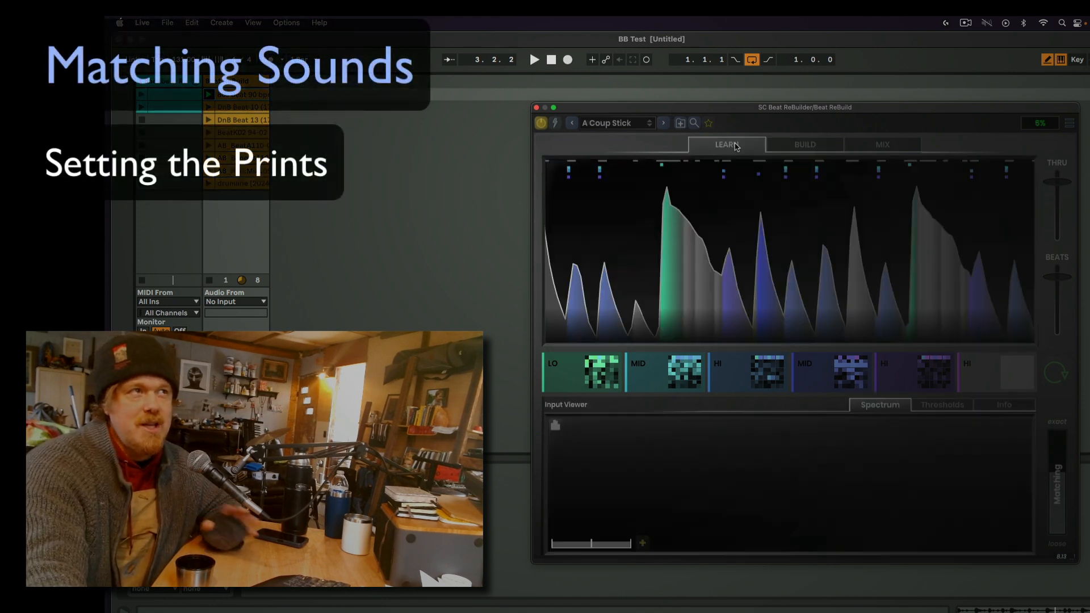
mouse_move(774, 259)
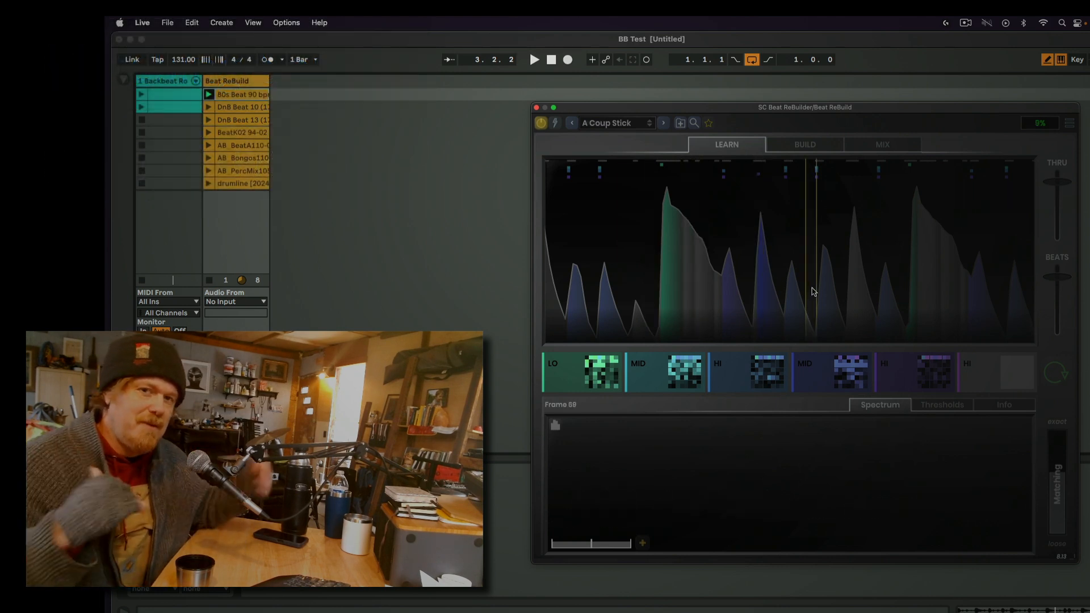
- Check the Build pattern, then return to Learn and lower Thru to −2.4 dB
left_click(804, 144)
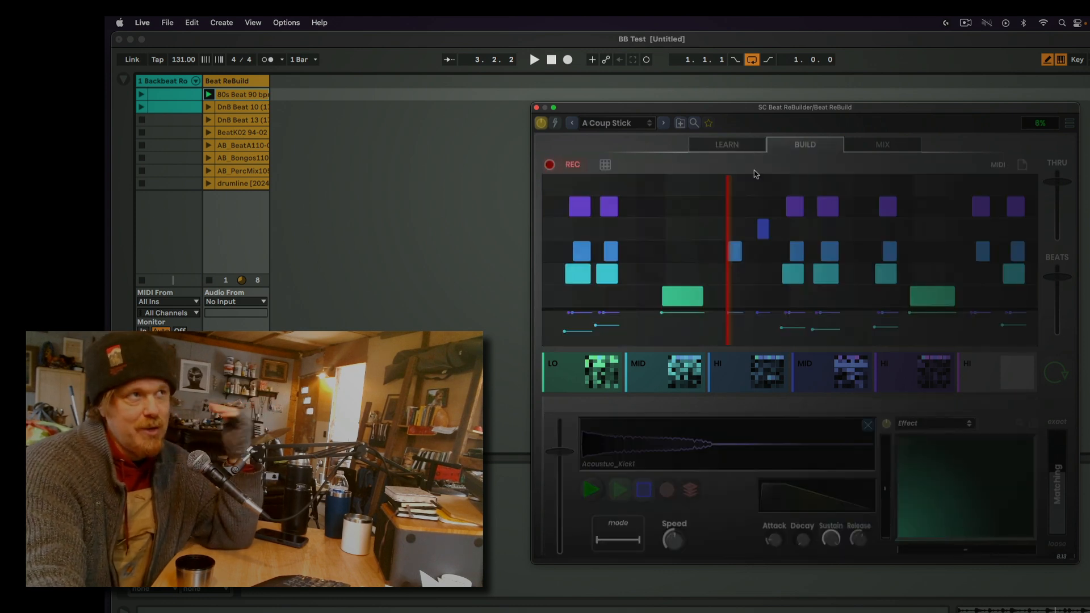
left_click(725, 144)
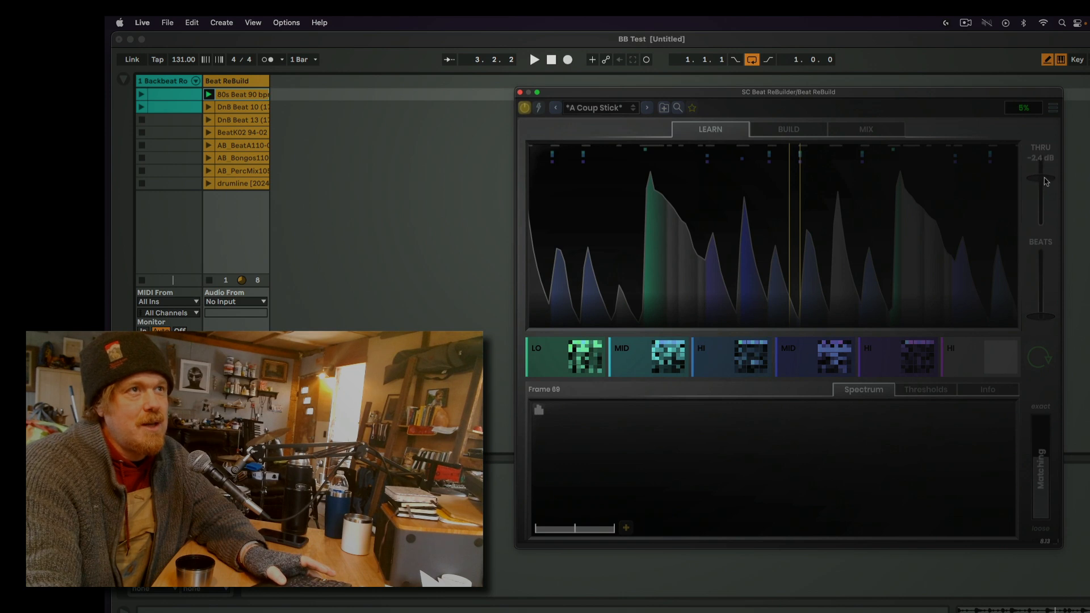
- Inspect the spectra of Fingerprint1 and Fingerprint2, settle on the kick fingerprint and mark a kick hit
left_click(565, 356)
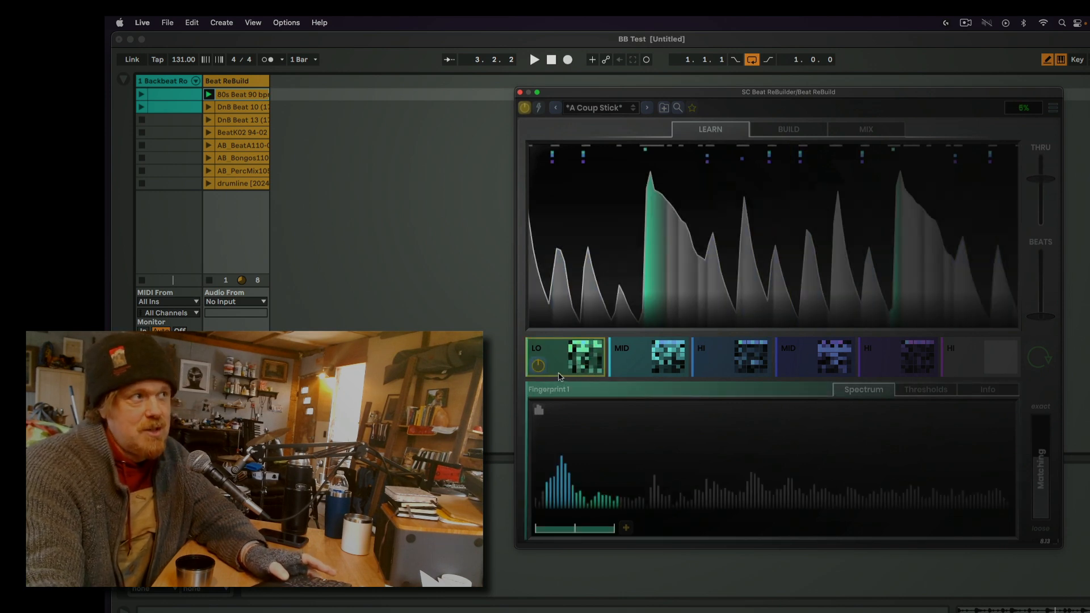
mouse_move(969, 343)
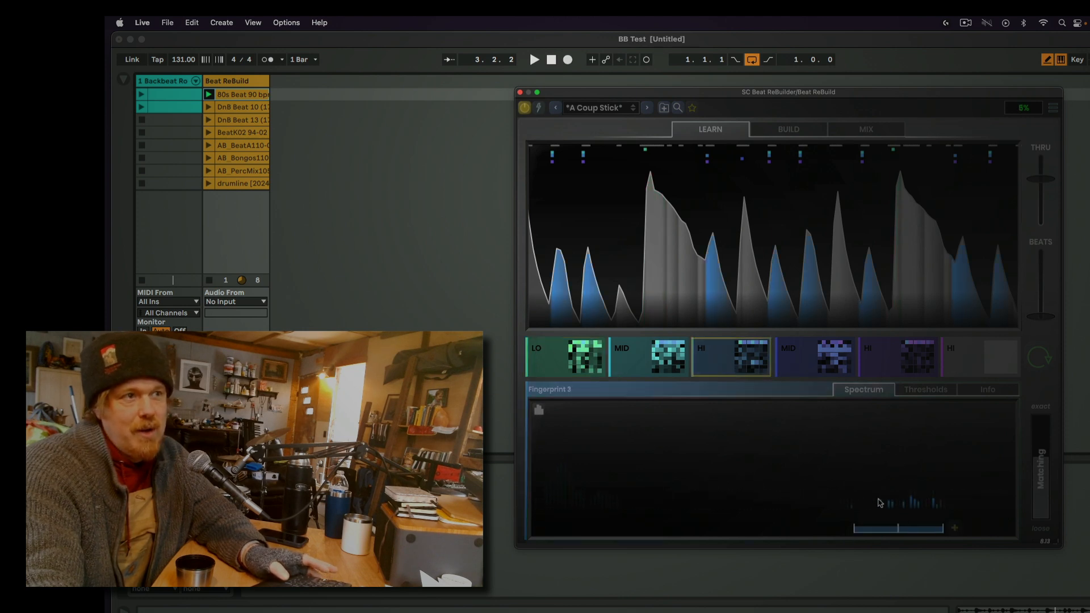
left_click(566, 357)
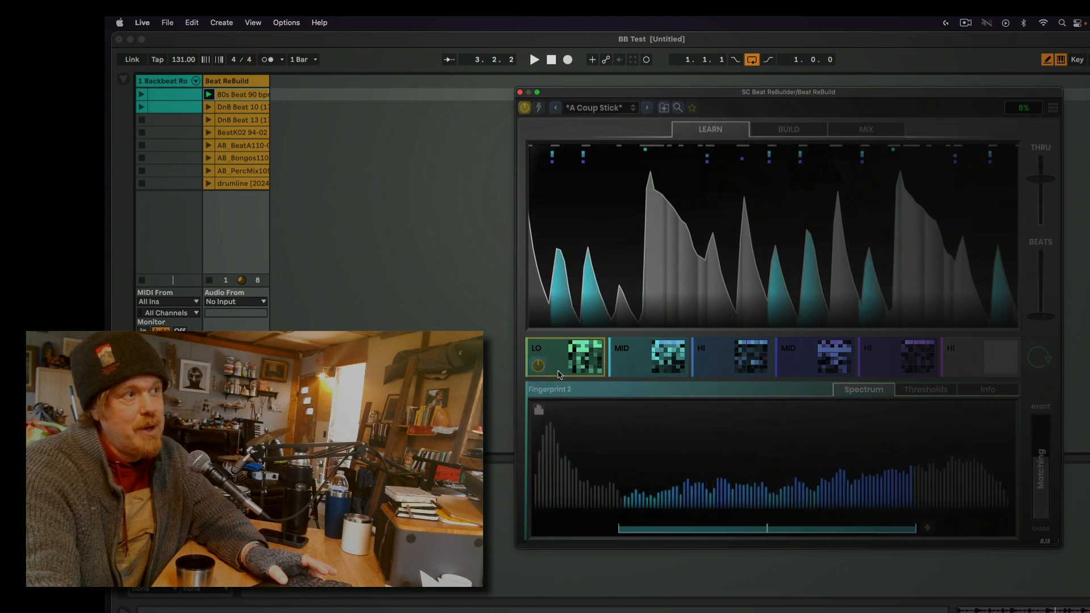
left_click(564, 357)
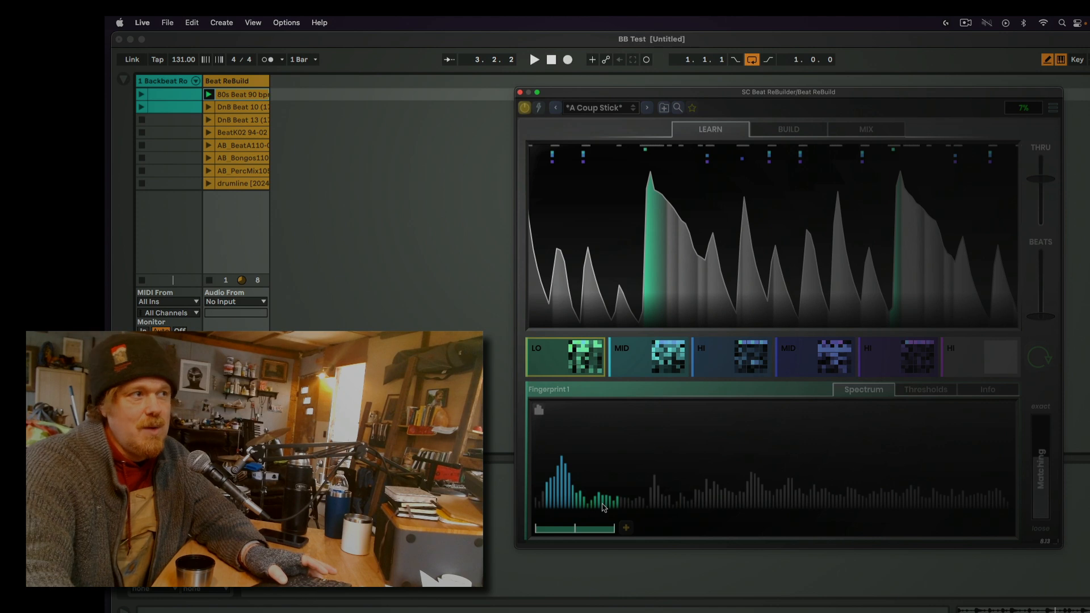
mouse_move(754, 211)
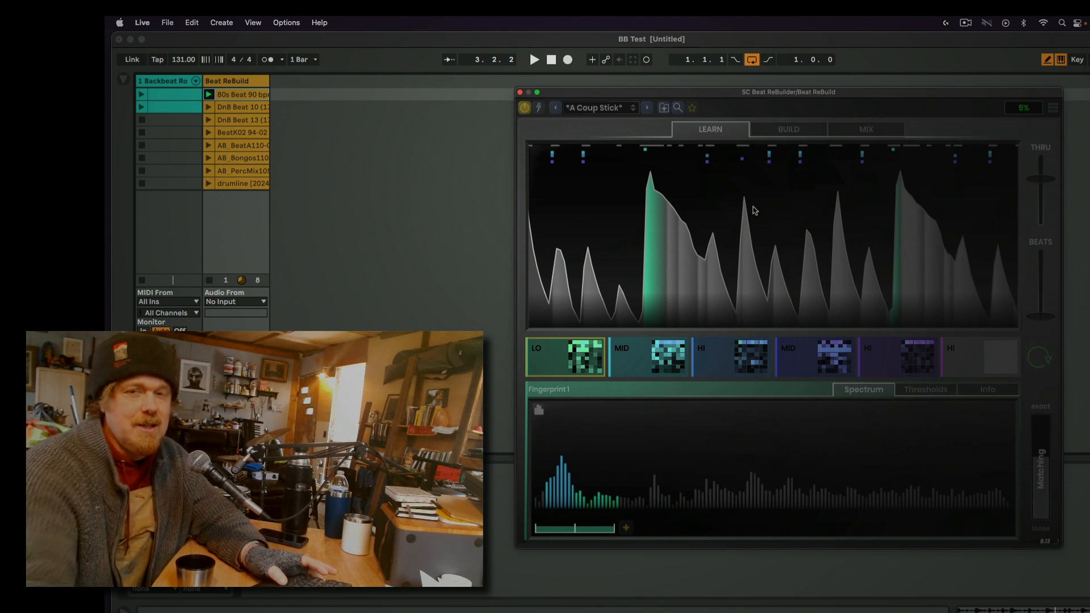
left_click(534, 59)
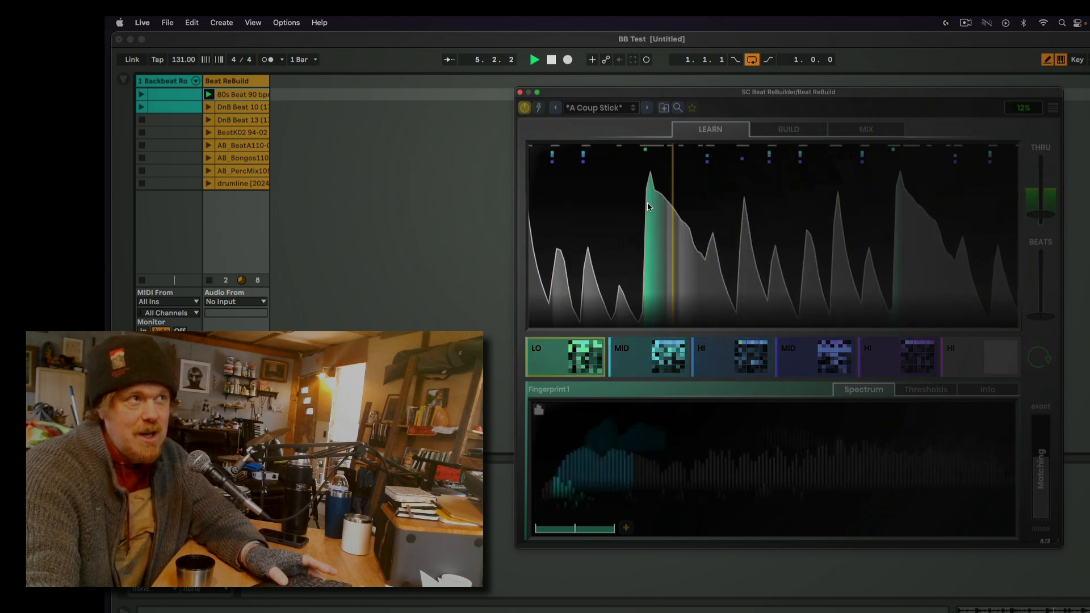
- Add Frame 83's peak to Fingerprint1 so more kick hits match green
left_click(550, 59)
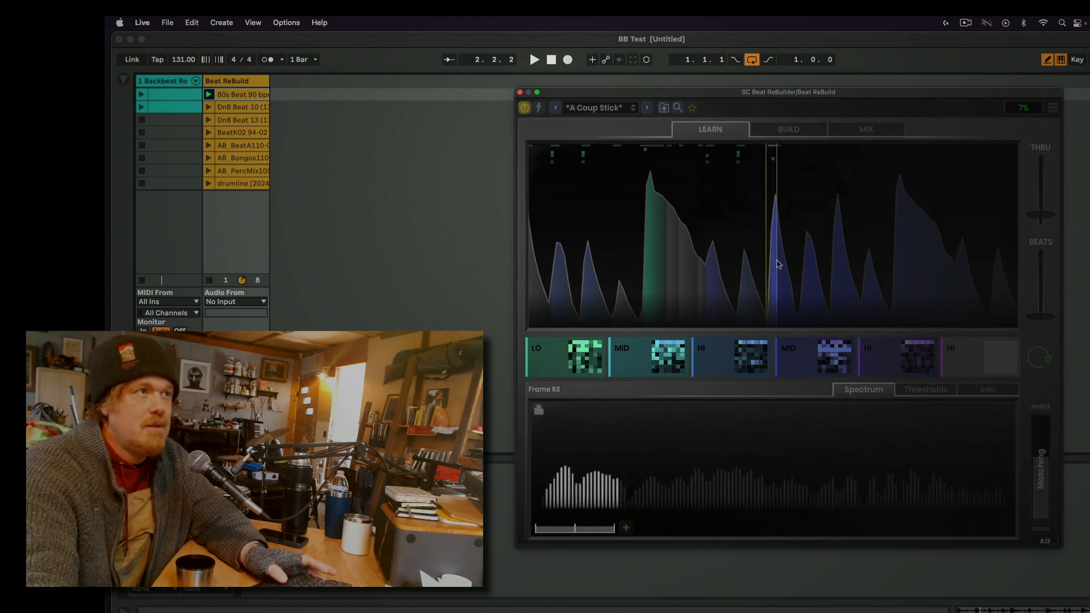
mouse_move(601, 519)
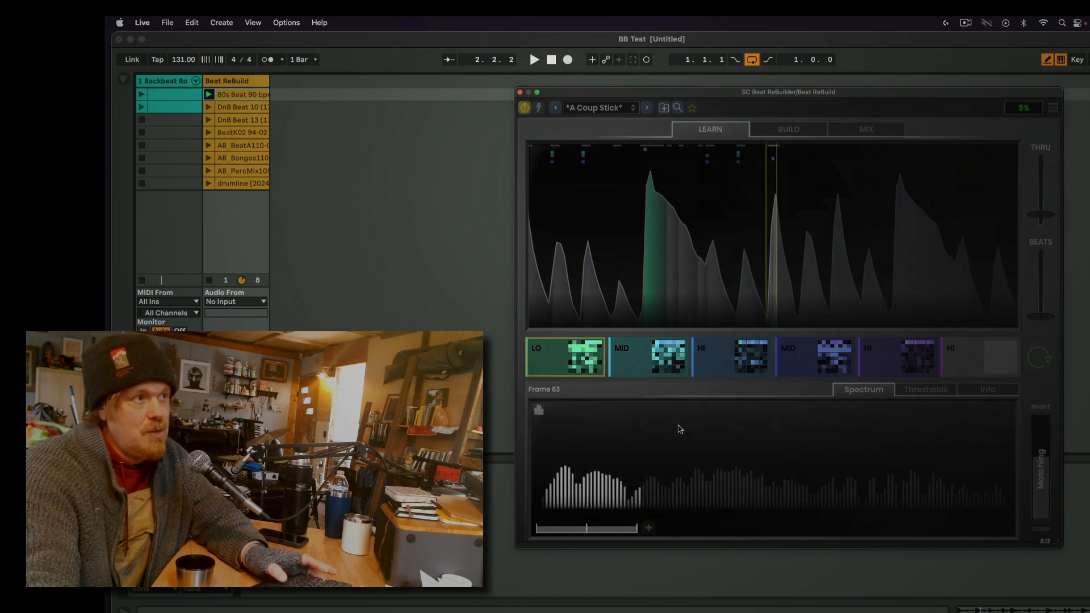
left_click(564, 358)
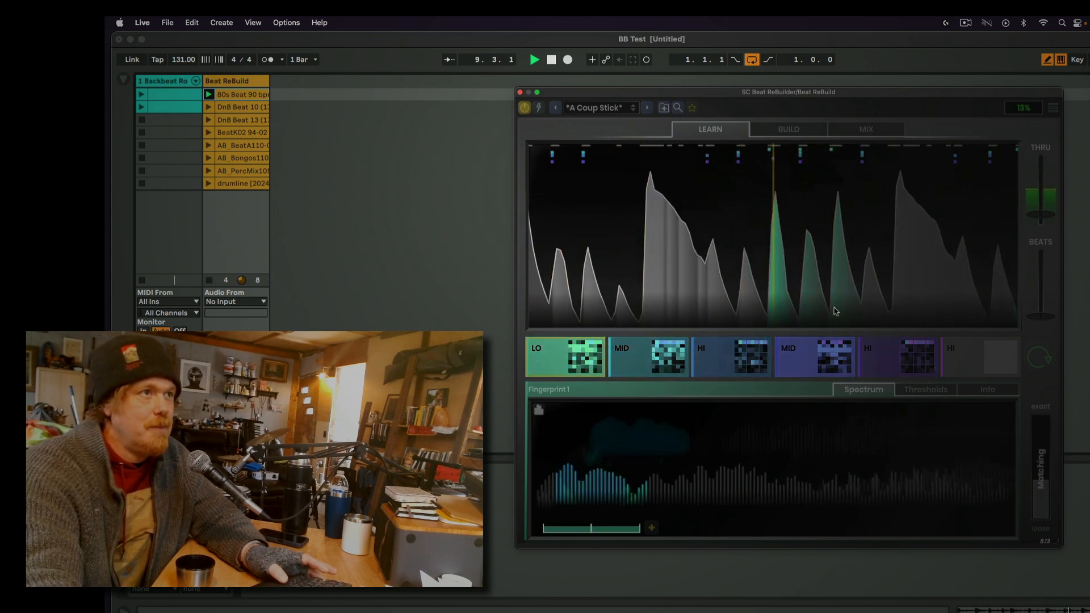
- Review Fingerprint1's Thresholds curves, then show the rebuilt hit pattern in Build
left_click(925, 390)
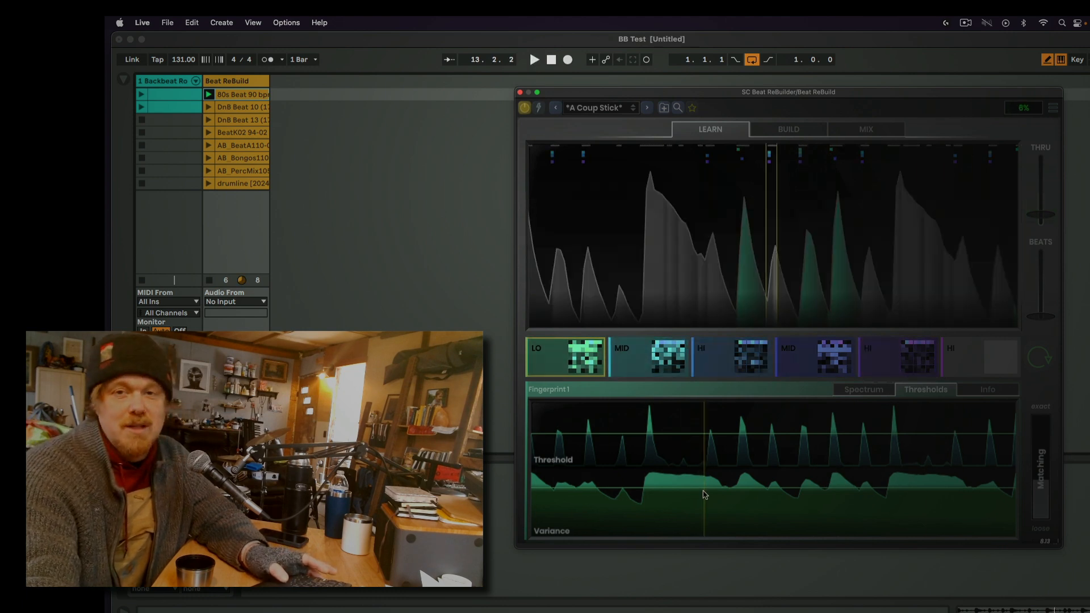
mouse_move(861, 420)
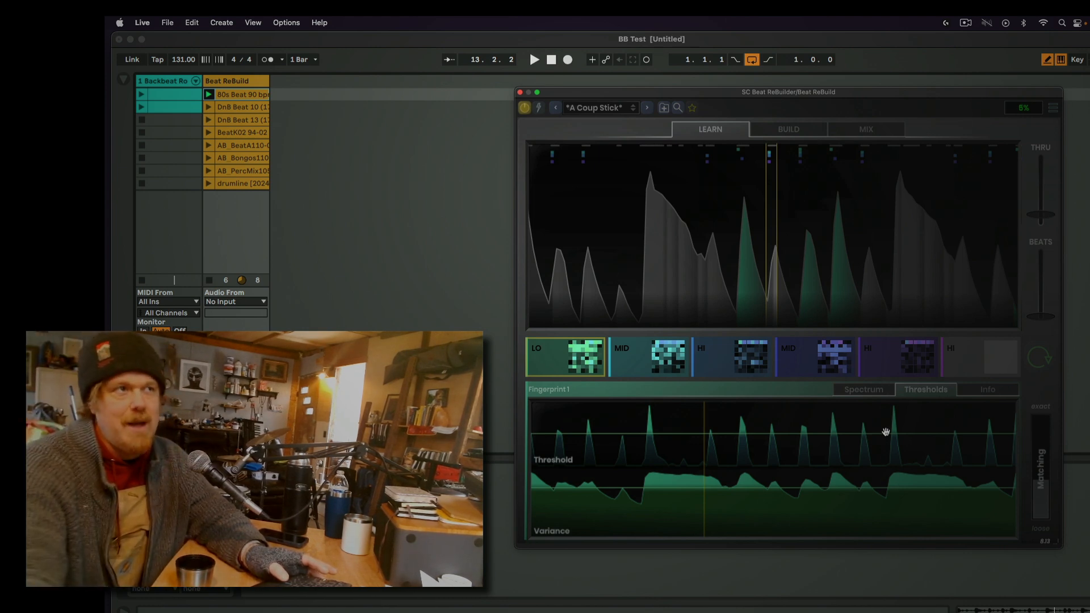
mouse_move(815, 161)
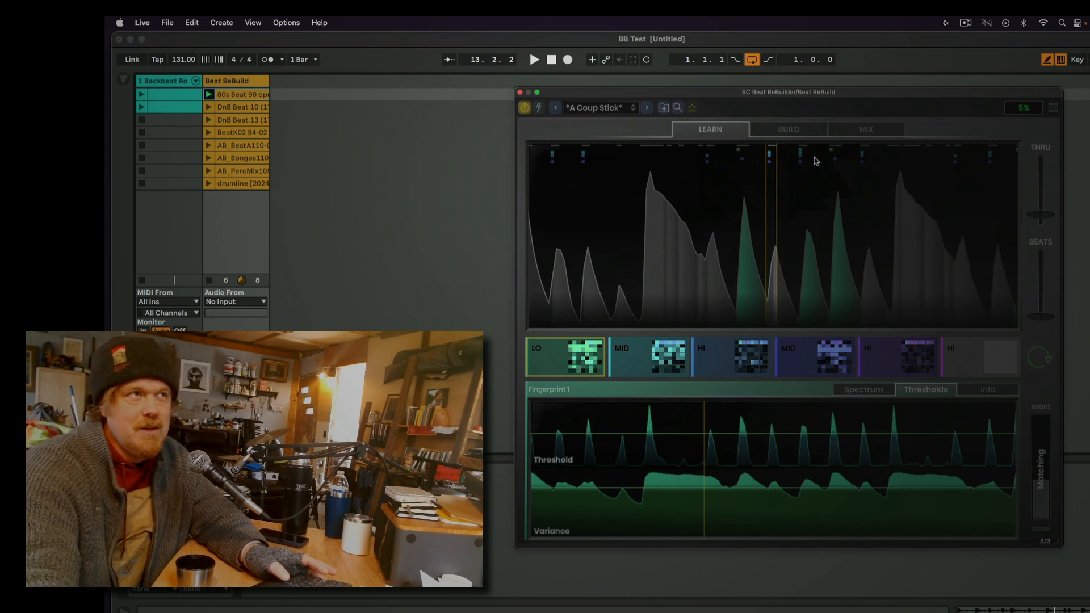
left_click(788, 130)
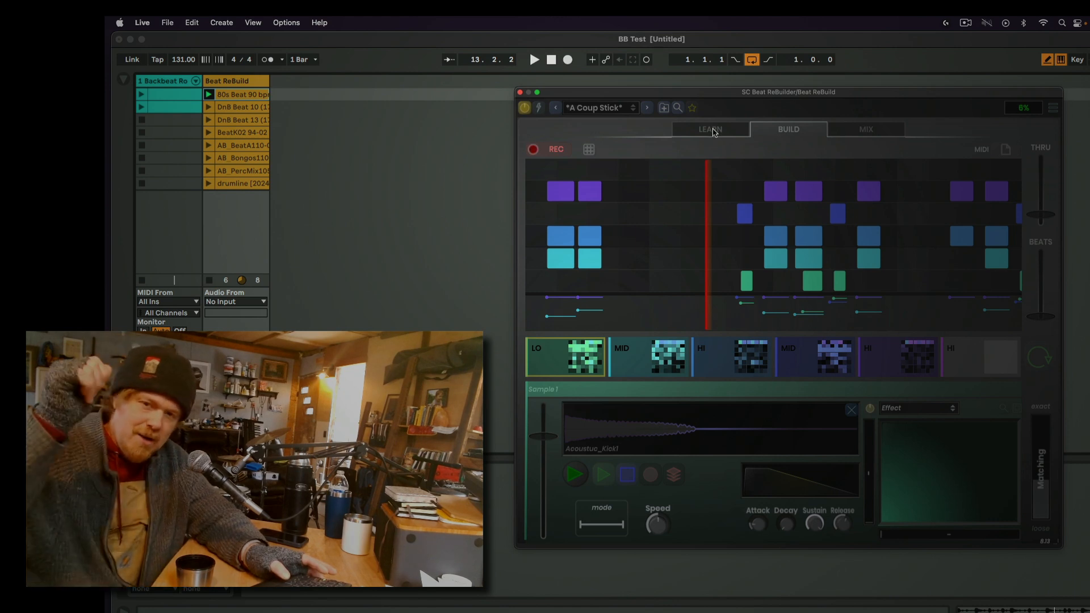
- Return to the Learn view and load the Forest Kit preset over the loop
left_click(711, 130)
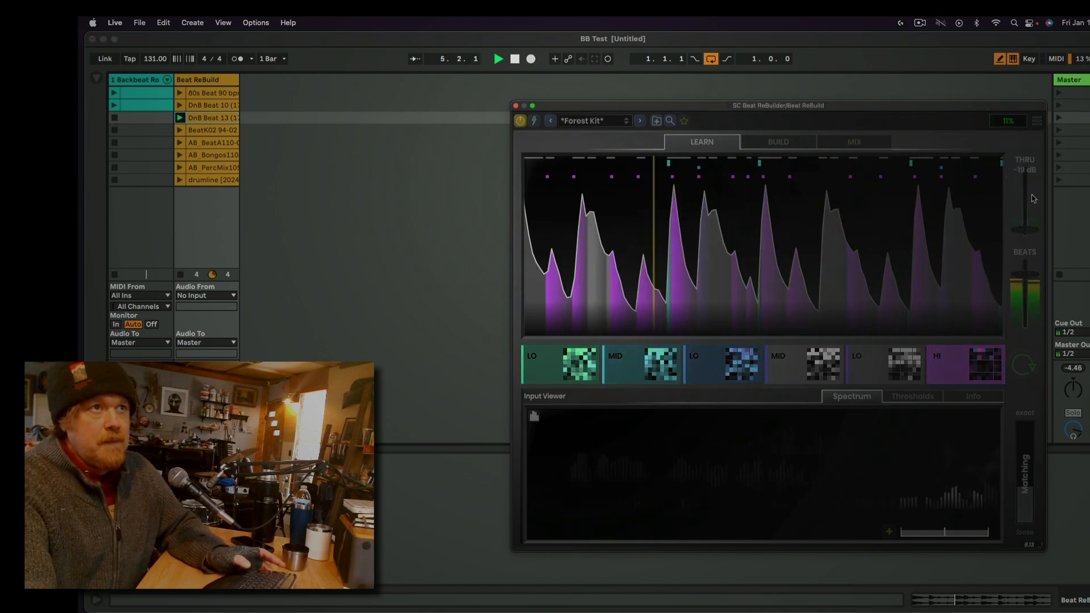
left_click(852, 142)
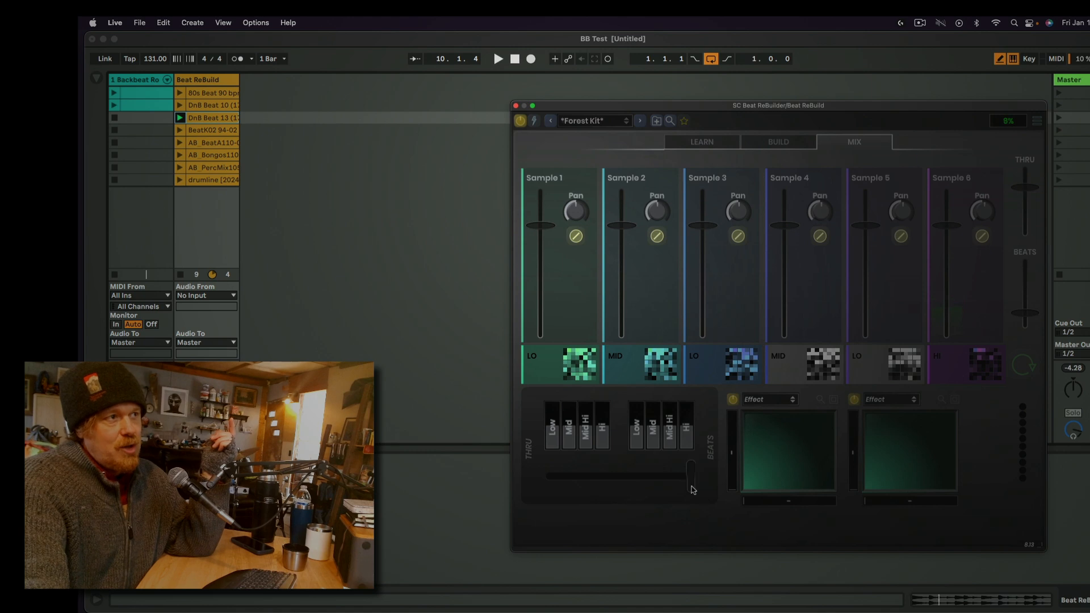
mouse_move(690, 438)
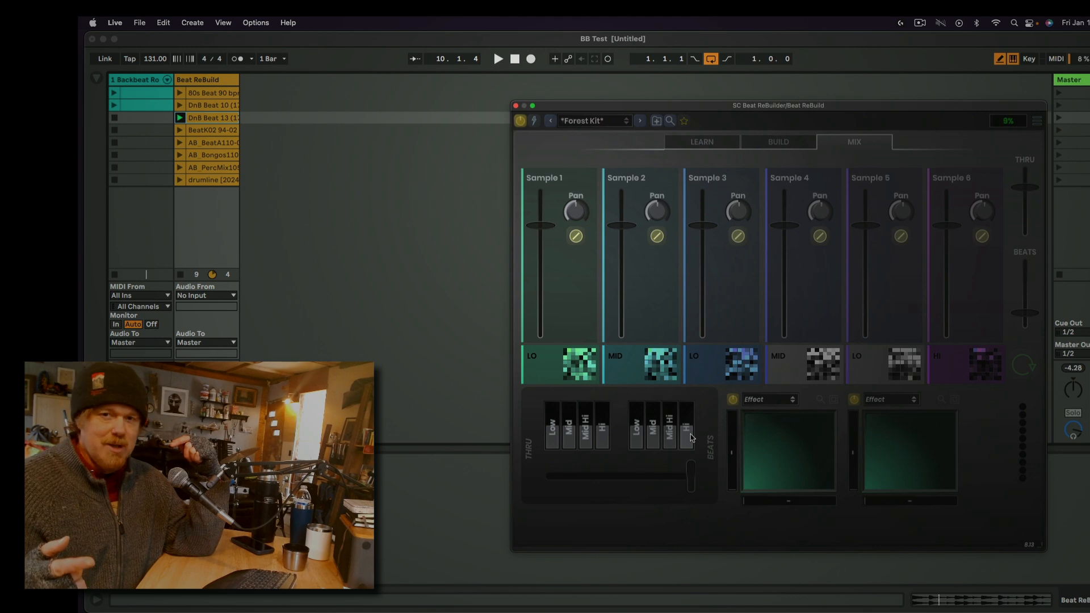
mouse_move(797, 229)
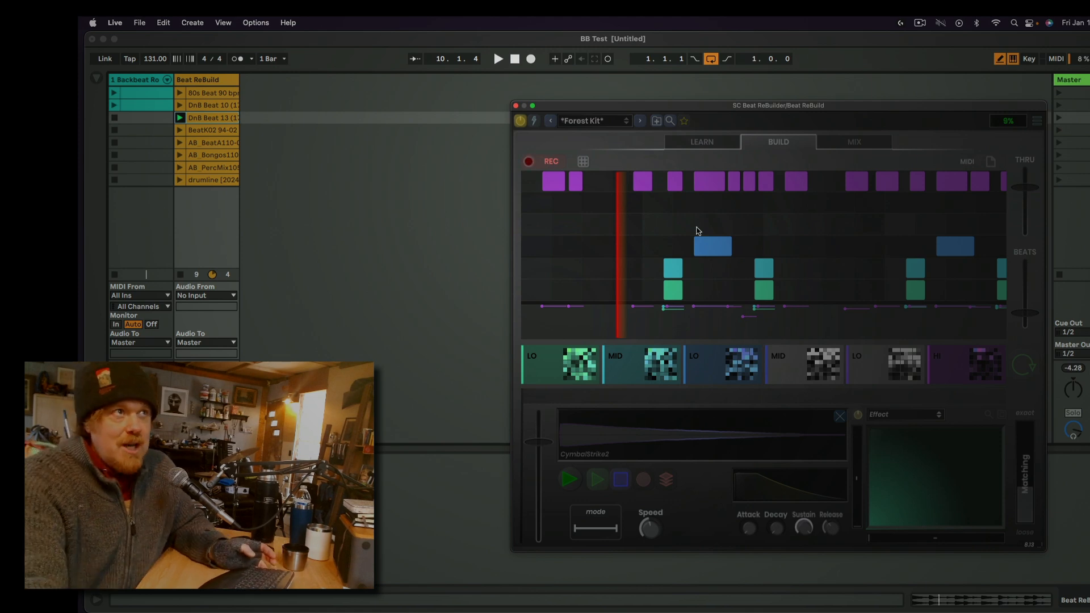
mouse_move(755, 231)
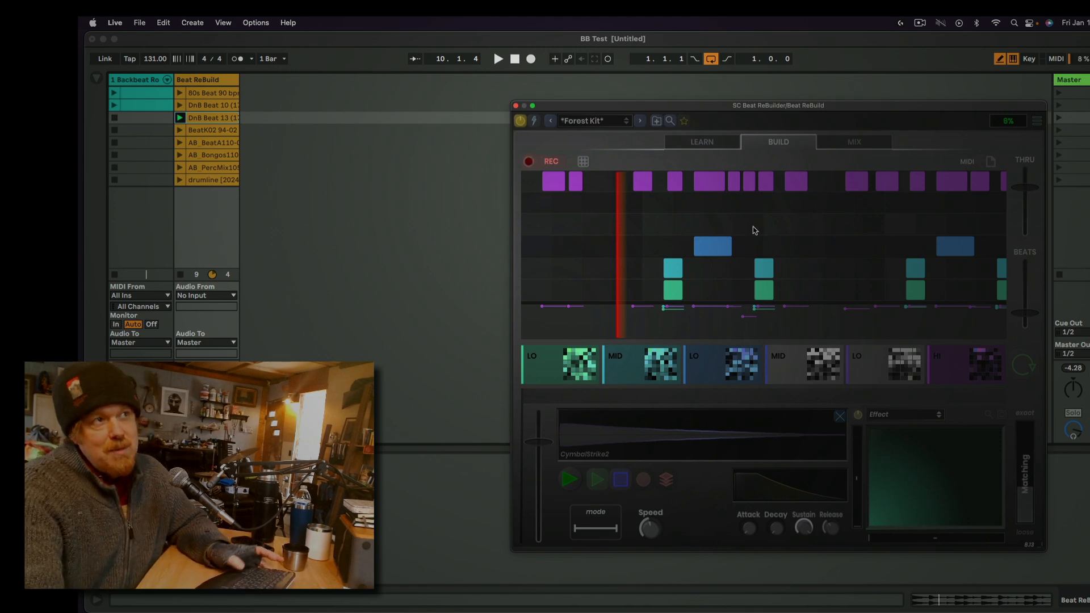
- Play back the Forest Kit's rebuilt pattern and switch to the Mix view
left_click(498, 58)
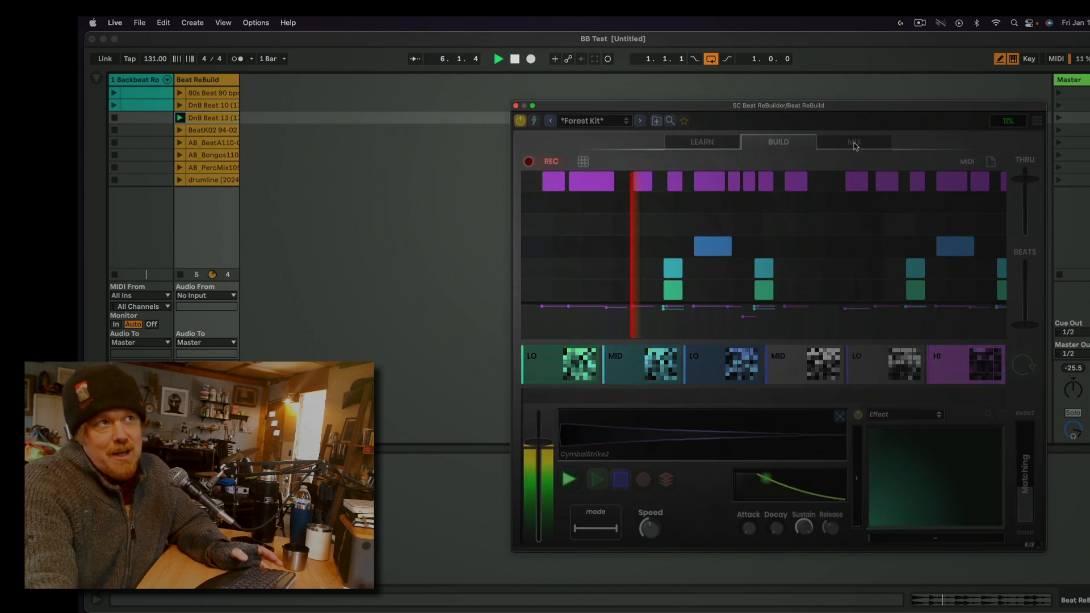
left_click(853, 142)
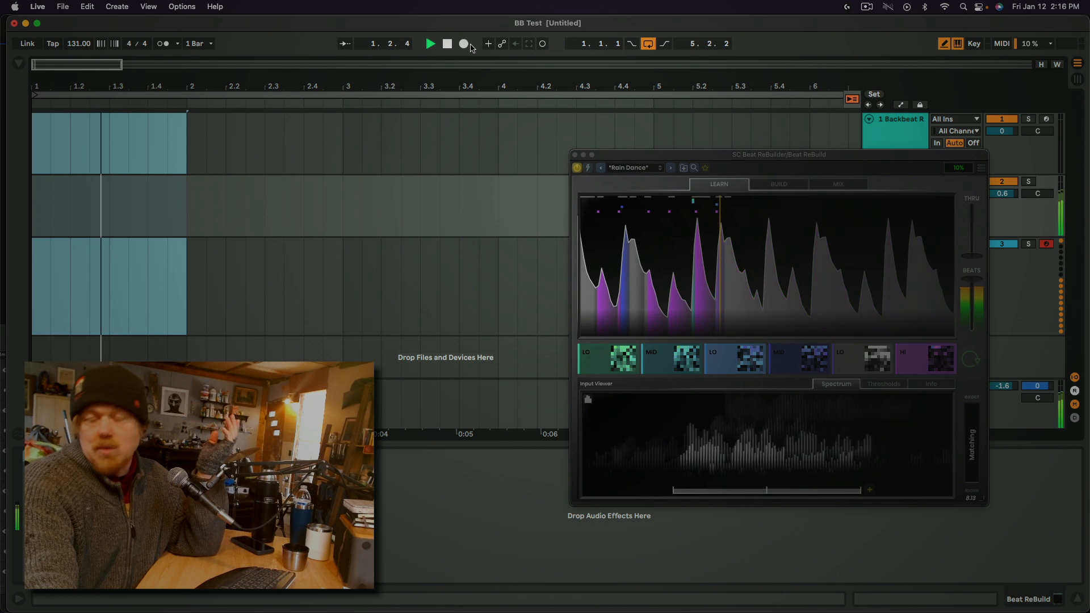
- Switch Live to Arrangement view showing the drum loop clips beside the plugin
left_click(463, 45)
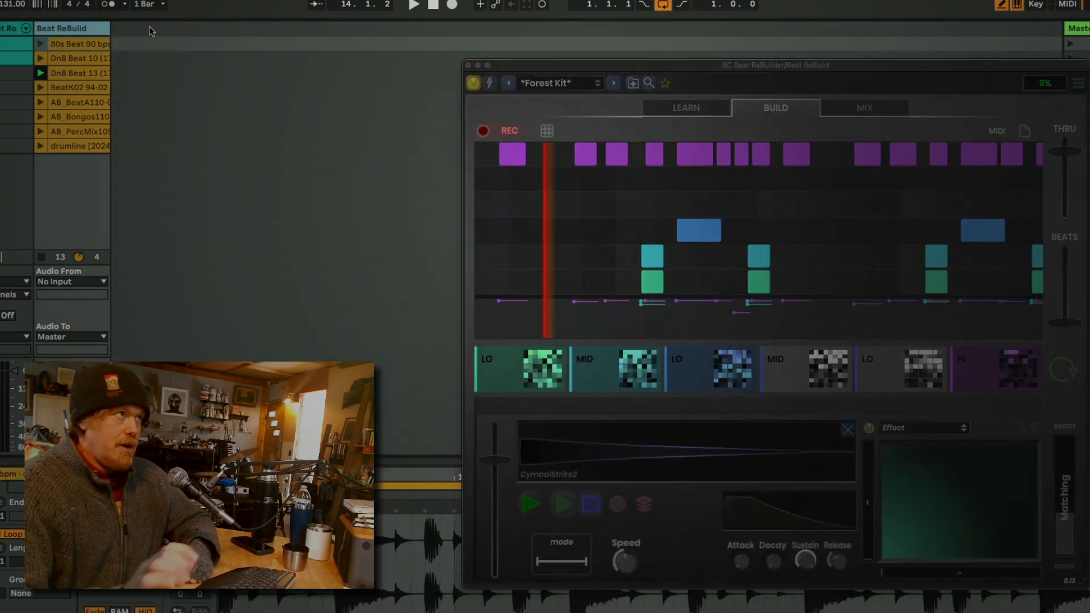
mouse_move(311, 245)
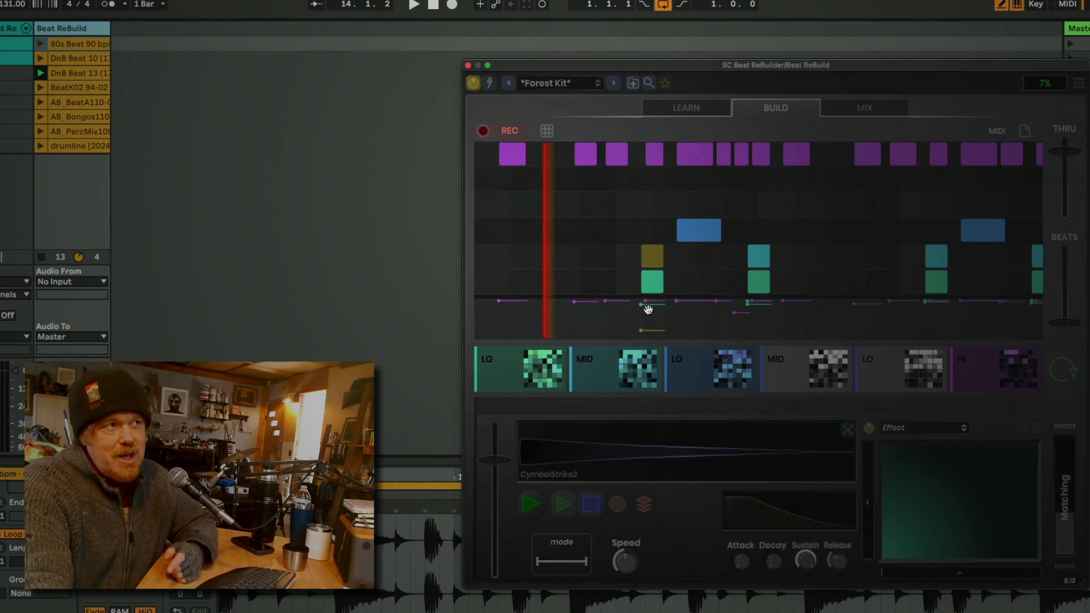
- Select the first teal hit in the Build grid for editing
left_click(651, 254)
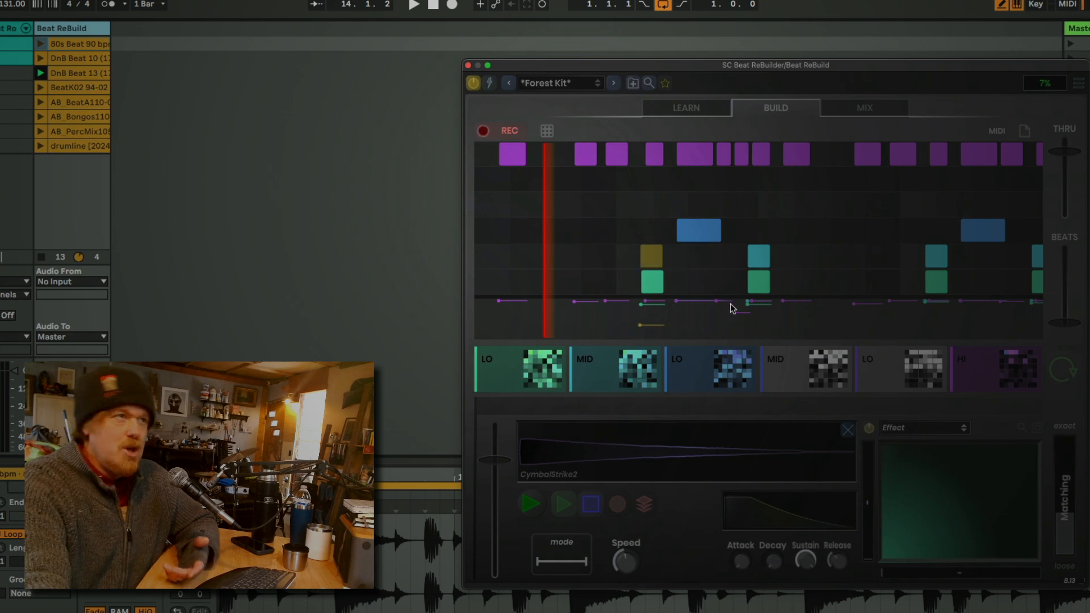
mouse_move(854, 135)
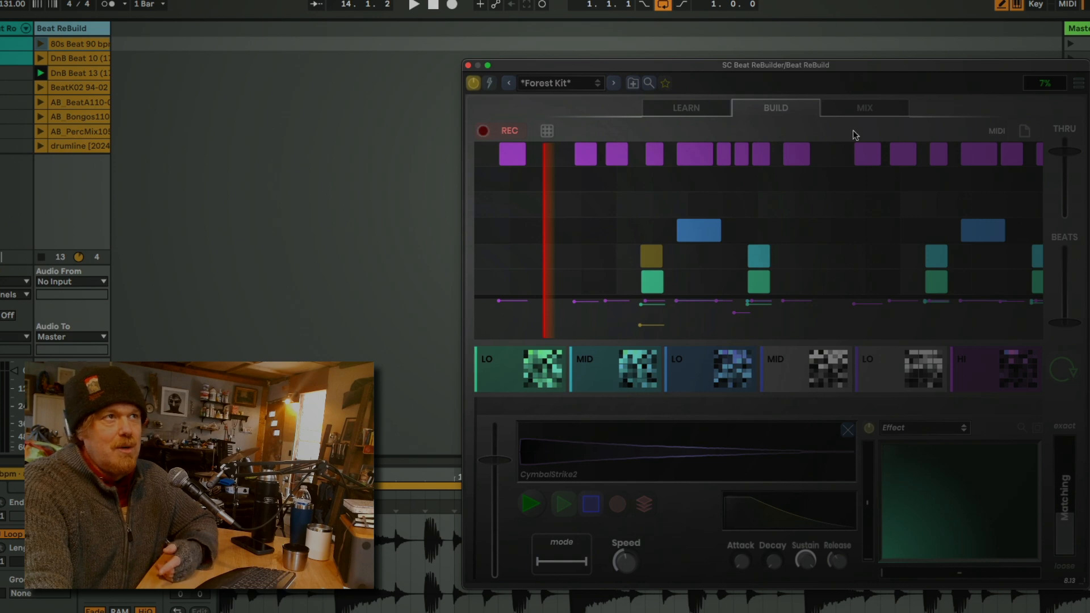
mouse_move(936, 259)
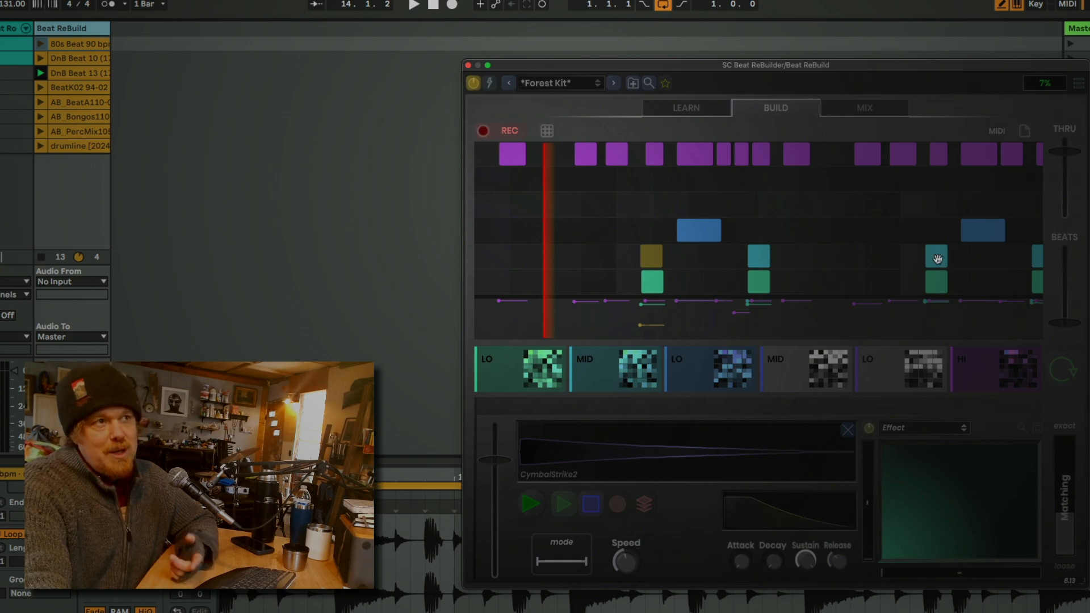
mouse_move(632, 222)
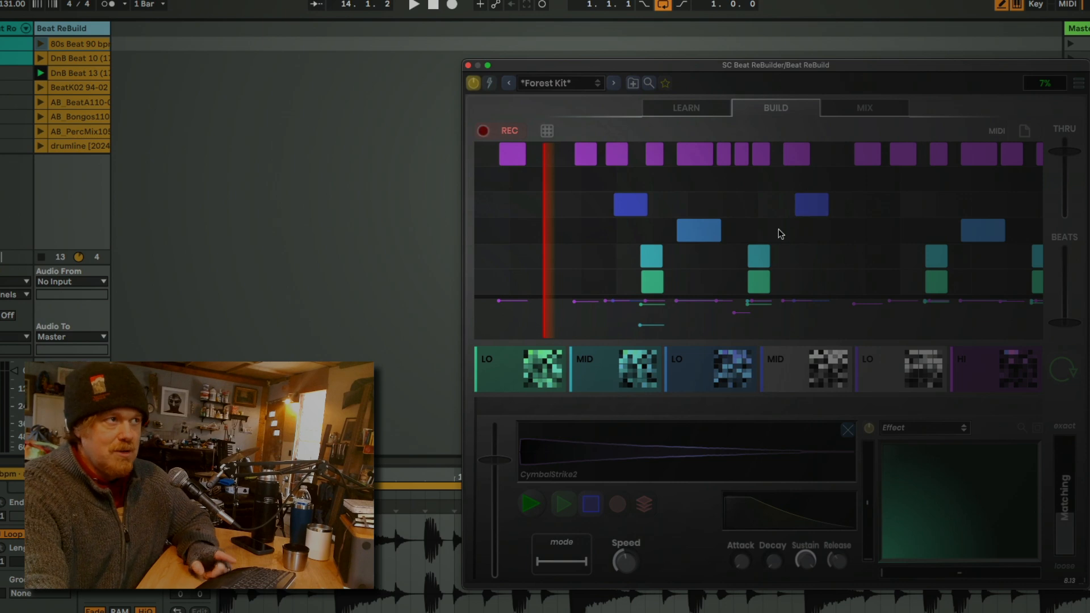
mouse_move(721, 276)
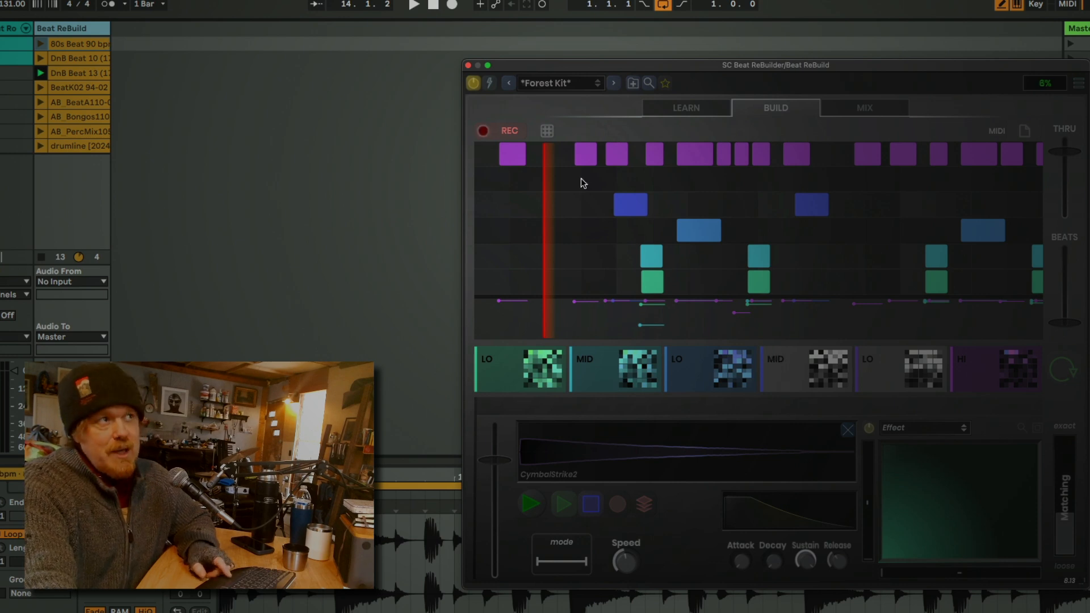
- Preview the HiHat_Wood and SeedShellShaker4 fingerprint samples, return to the RVDM_Kick_003 kick sample, and lower the original beat level
left_click(684, 107)
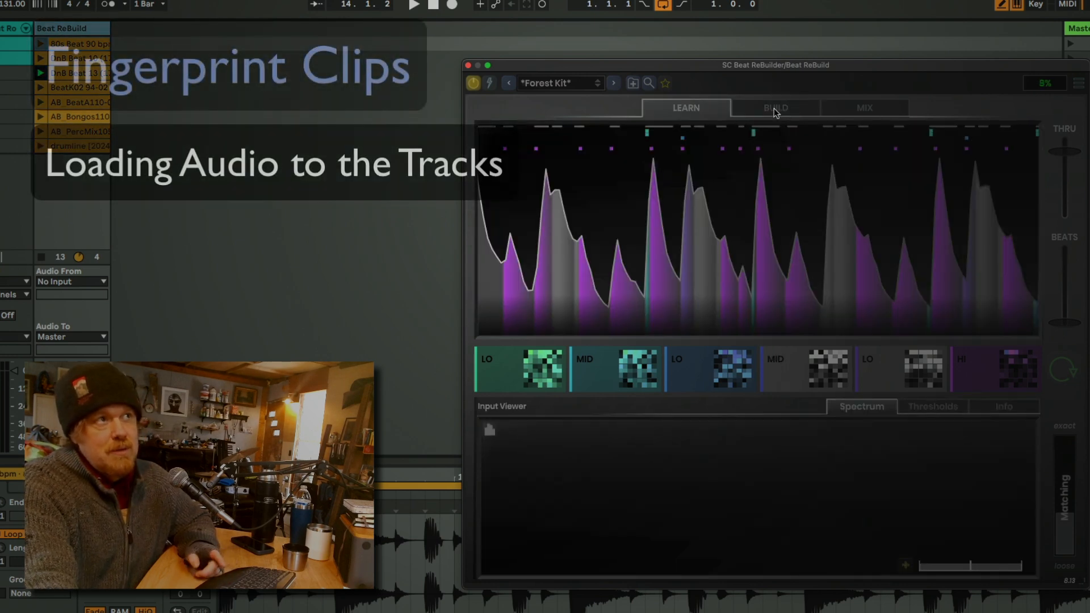
left_click(774, 108)
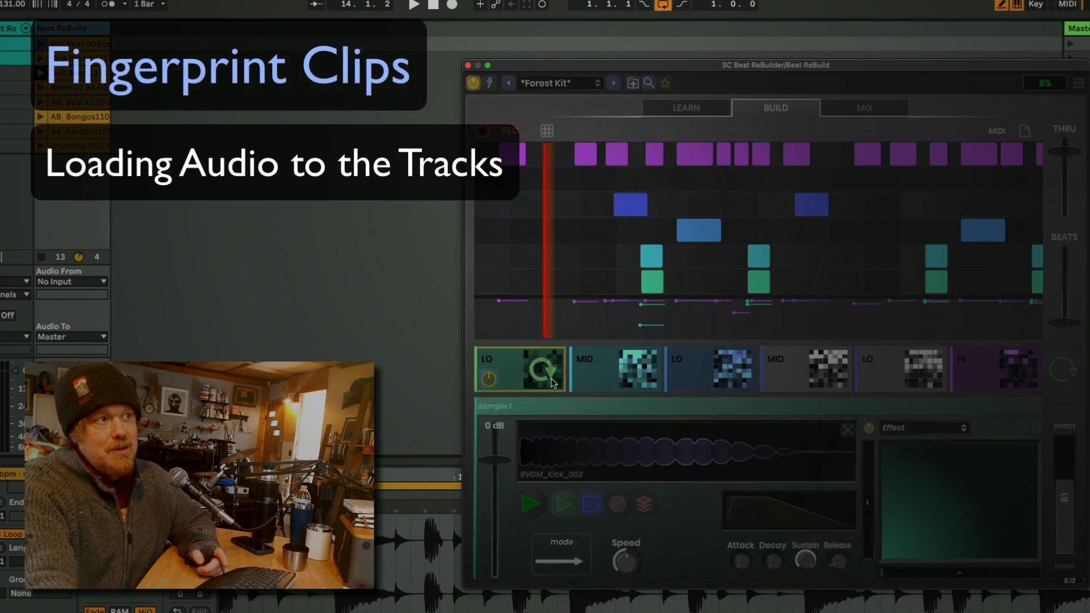
left_click(708, 369)
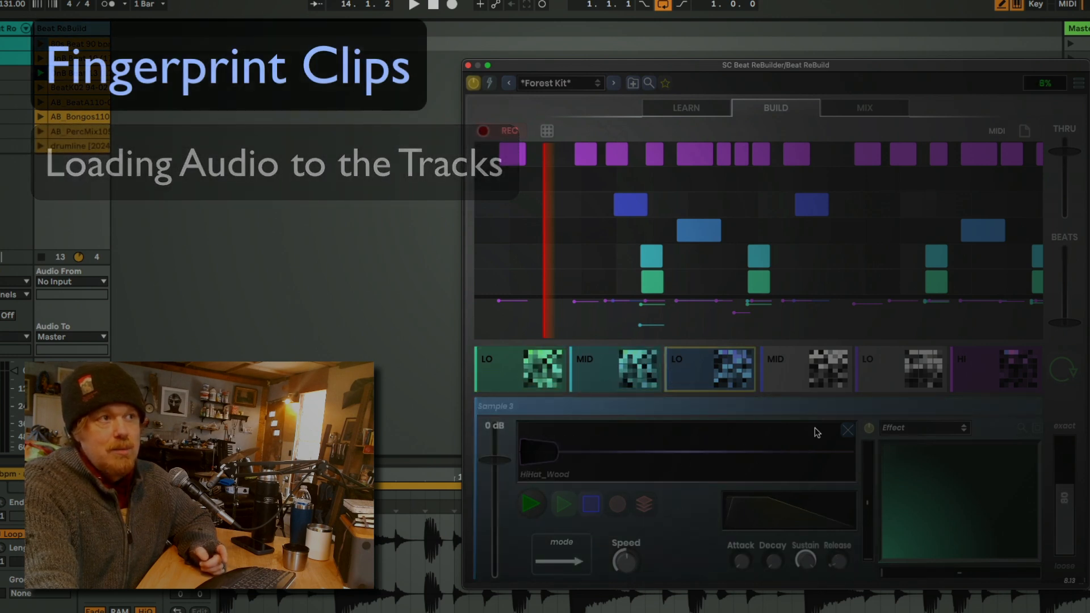
left_click(805, 369)
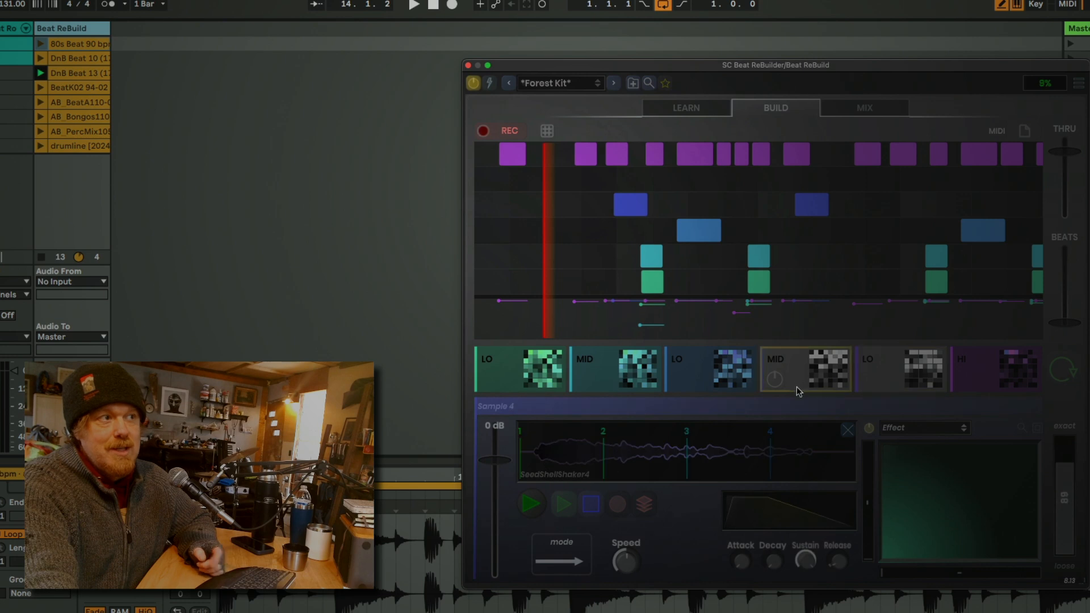
left_click(520, 369)
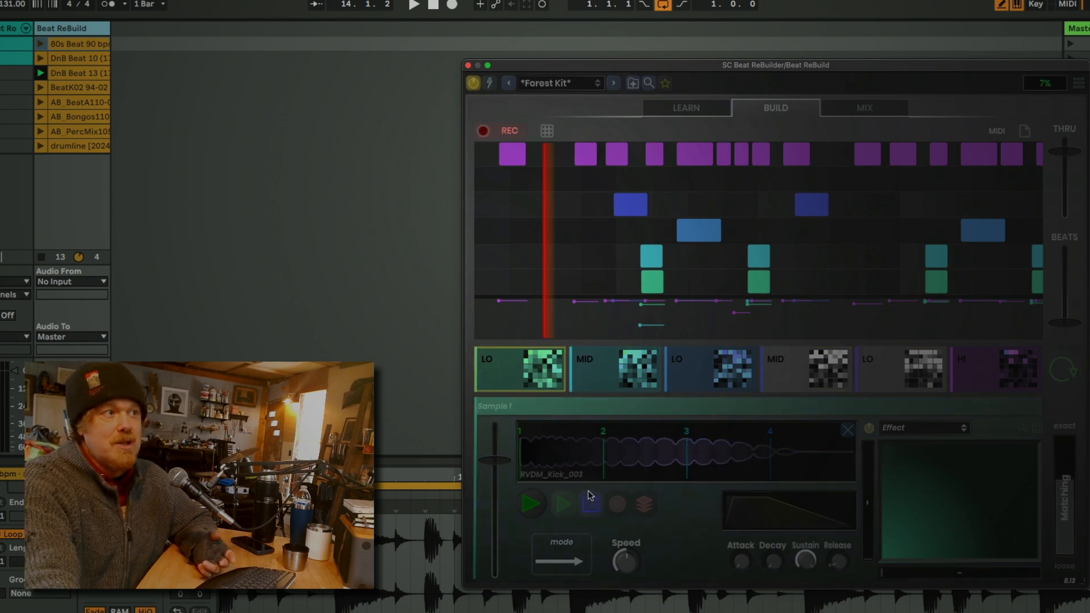
mouse_move(658, 57)
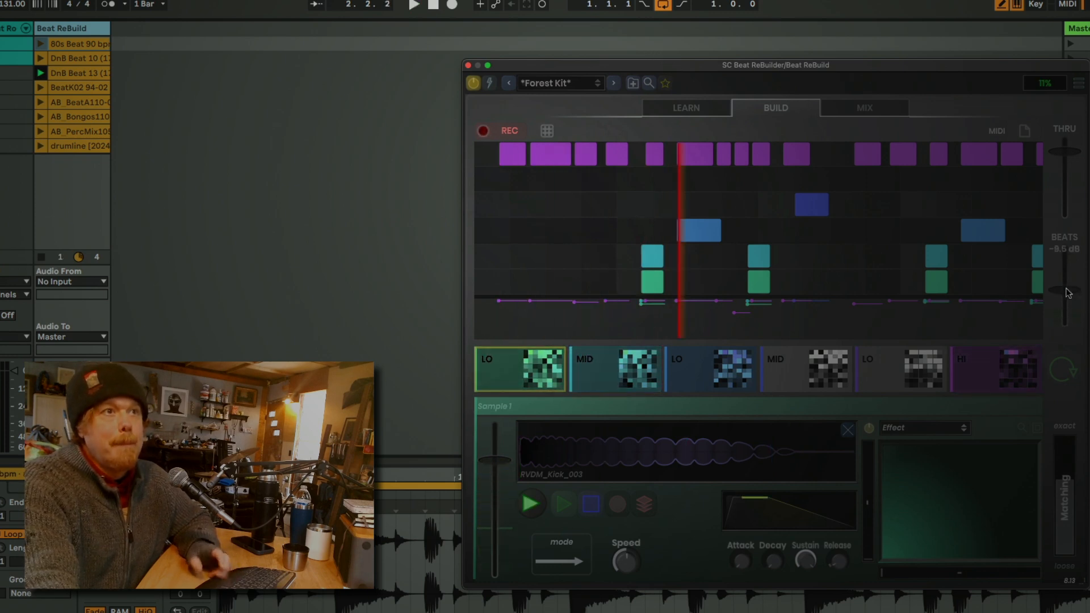
left_click(413, 6)
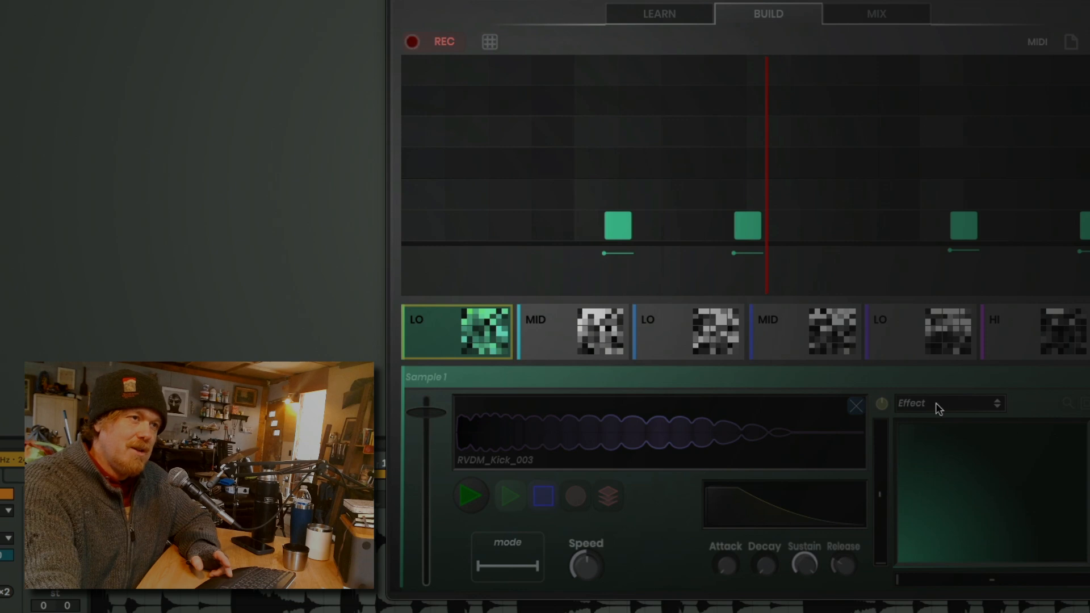
mouse_move(964, 457)
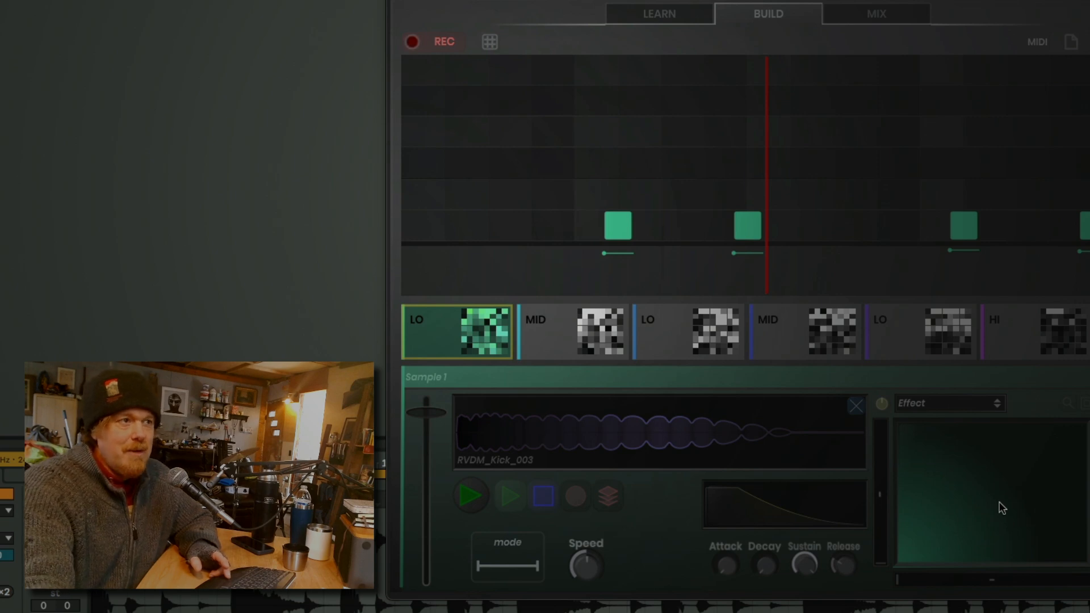
mouse_move(659, 576)
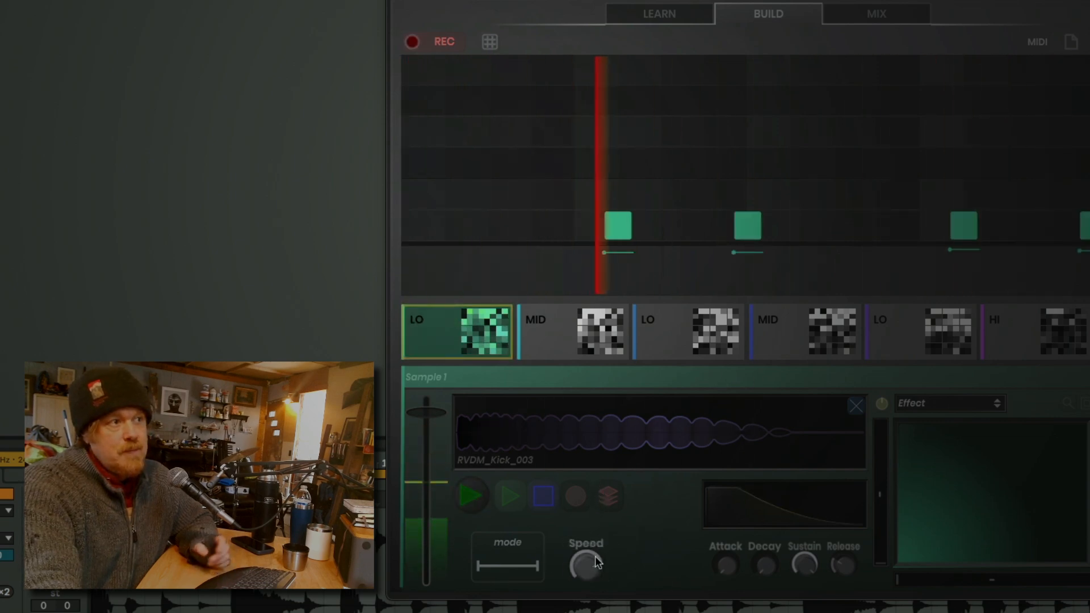
mouse_move(621, 562)
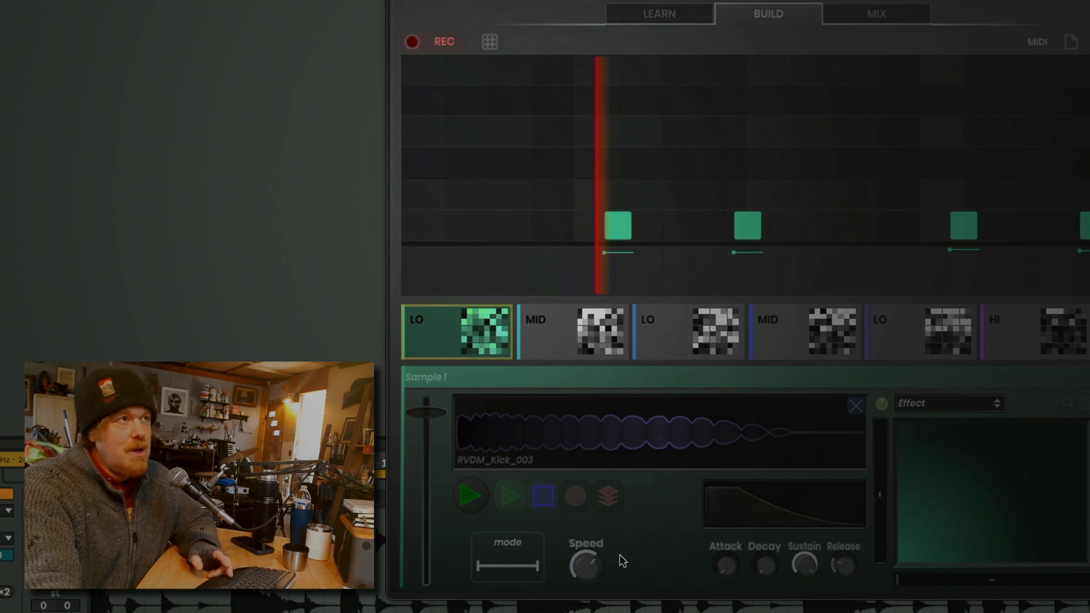
mouse_move(618, 553)
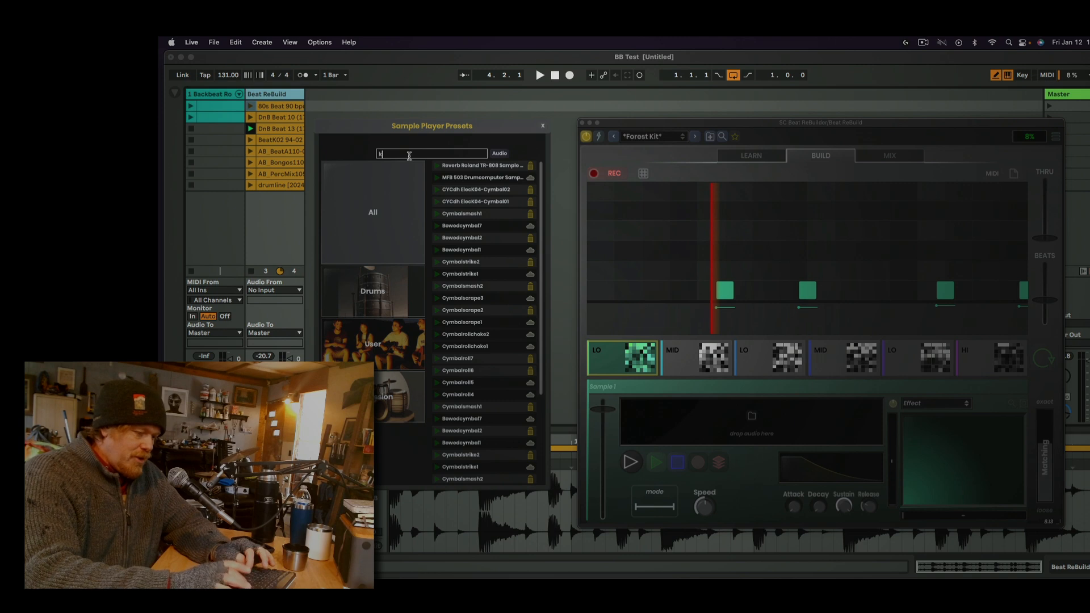
- Search the Sample Player Presets browser for 'kick' and scroll through the results
type("kick")
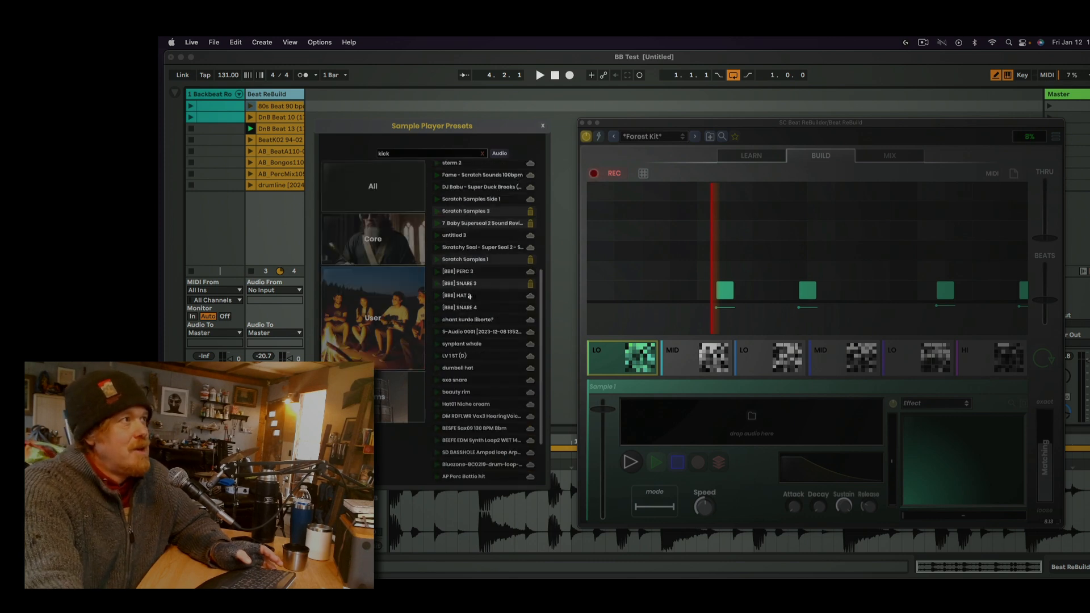
scroll("down", 3)
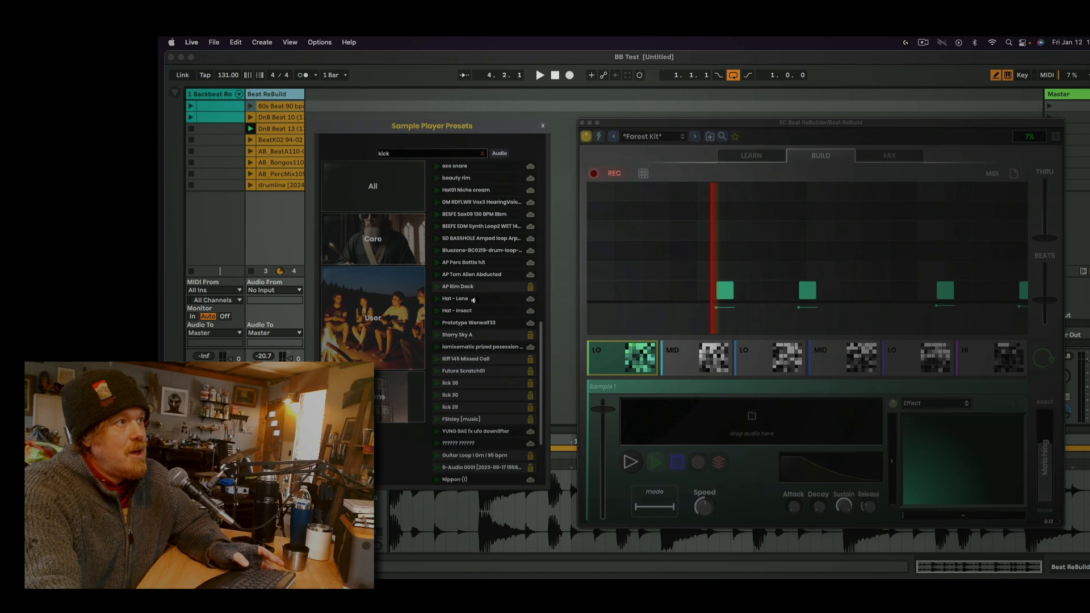
scroll("down", 3)
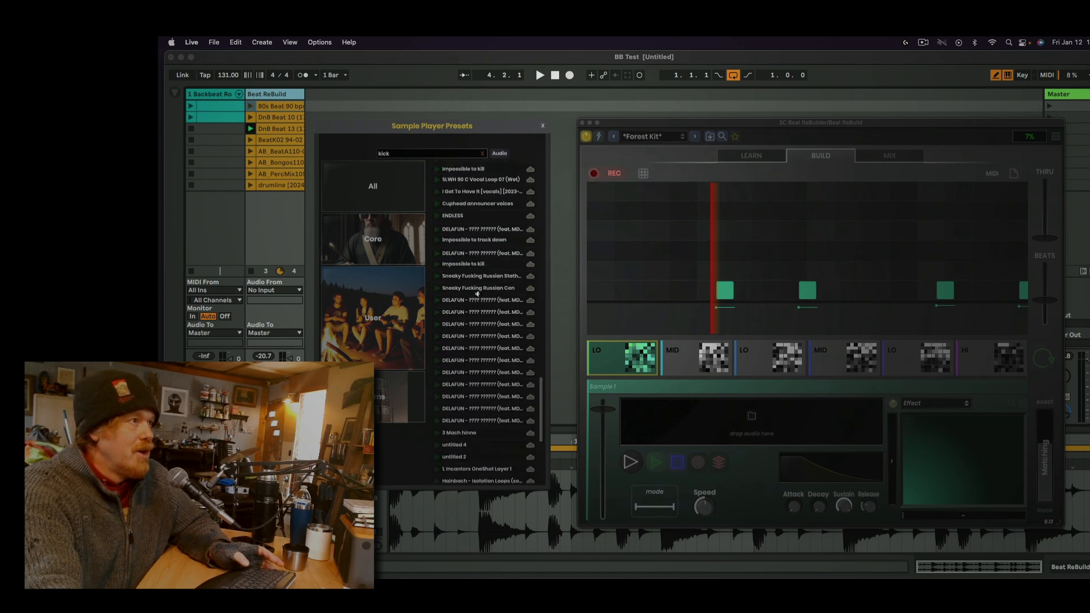
scroll("down", 3)
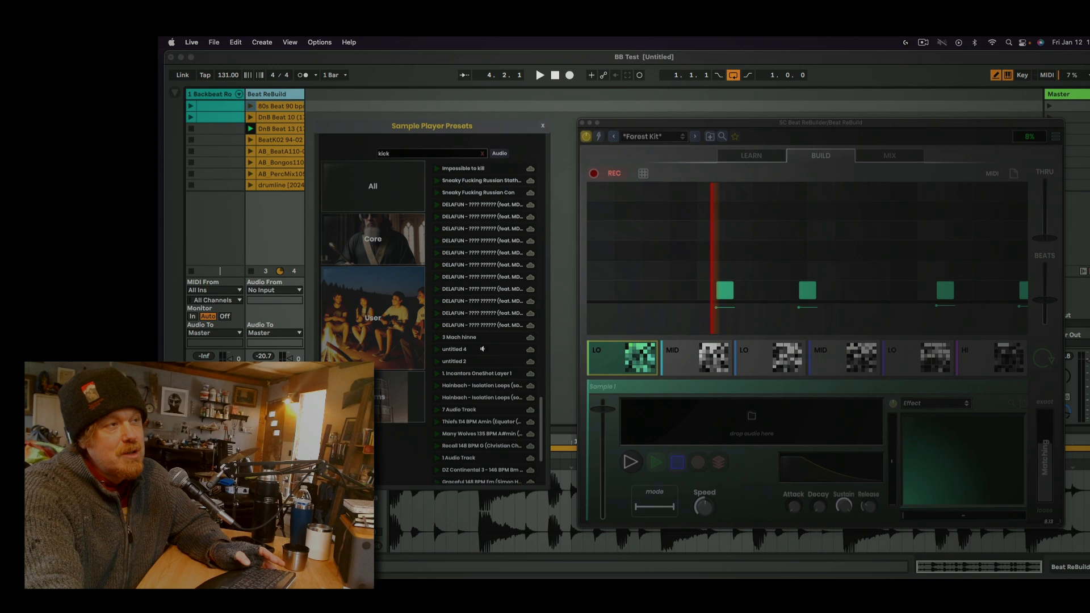
scroll("down", 3)
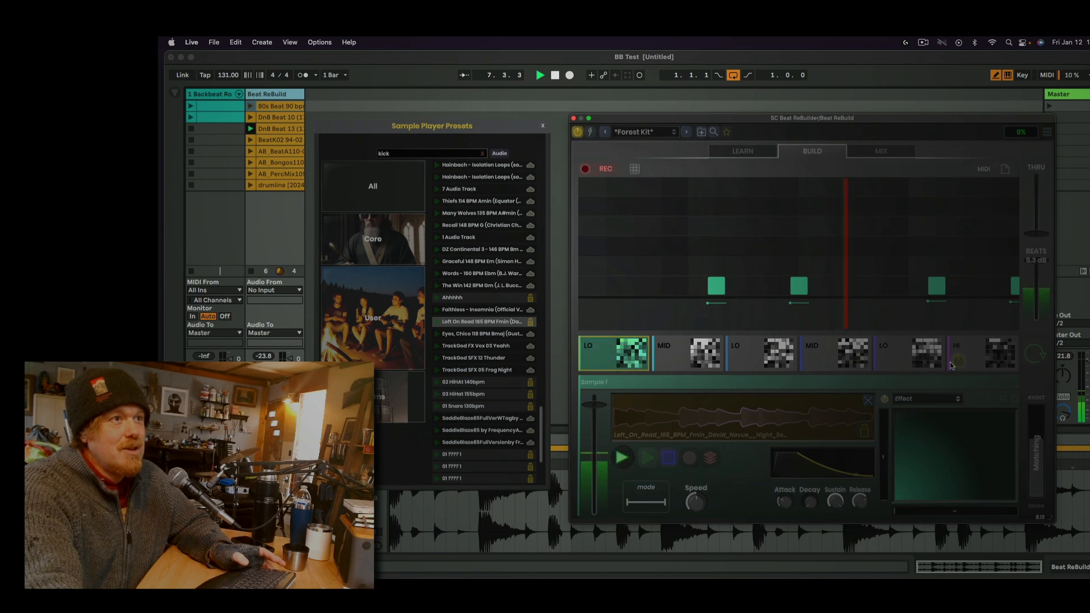
- Return to the Learn view showing the loop waveform and first low fingerprint spectrum
left_click(881, 151)
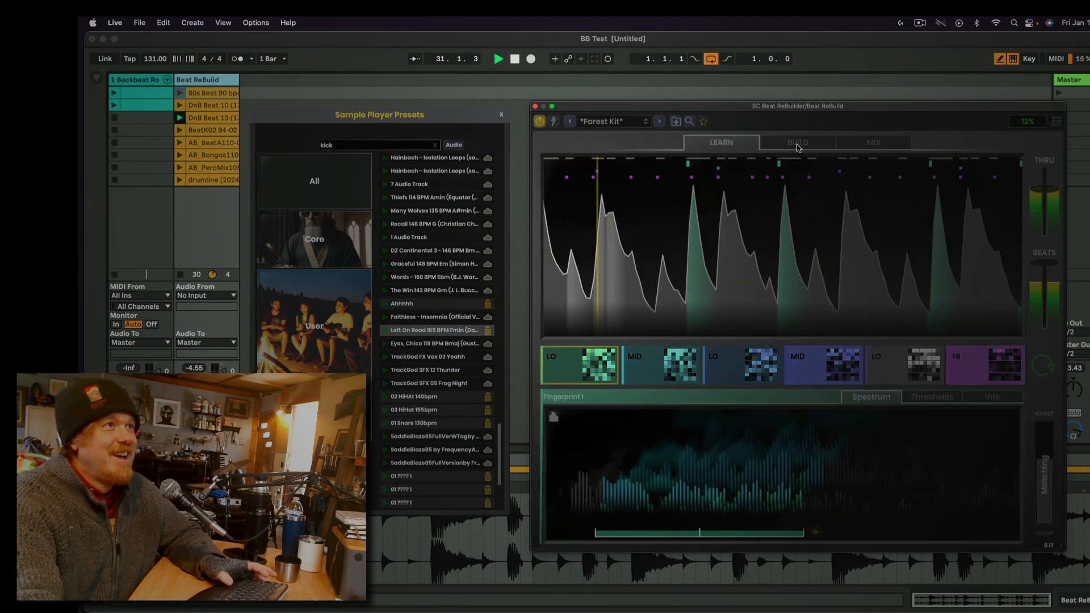
left_click(797, 142)
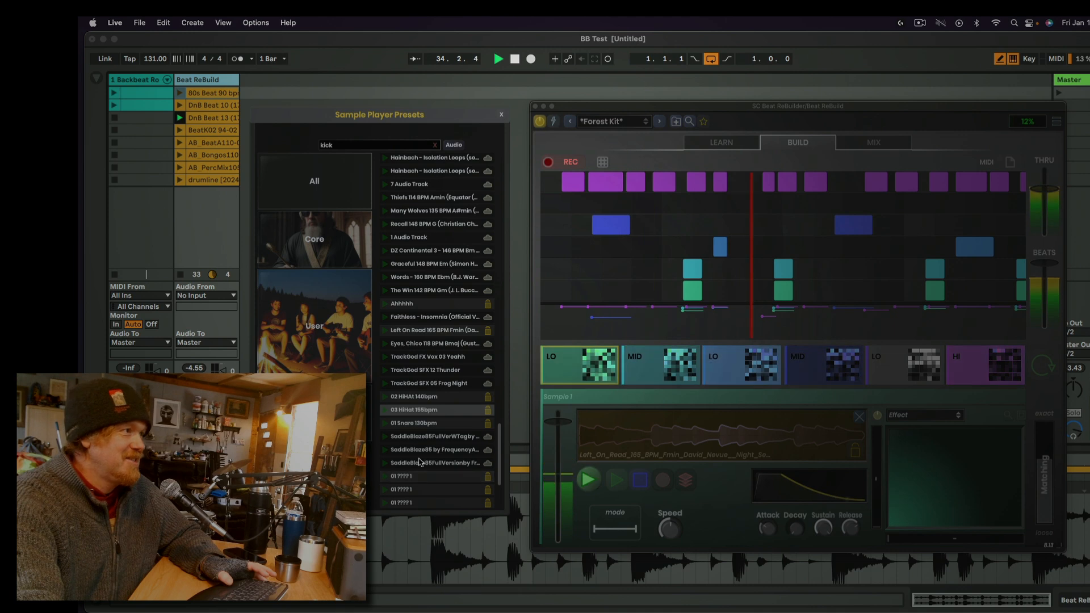
scroll("down", 3)
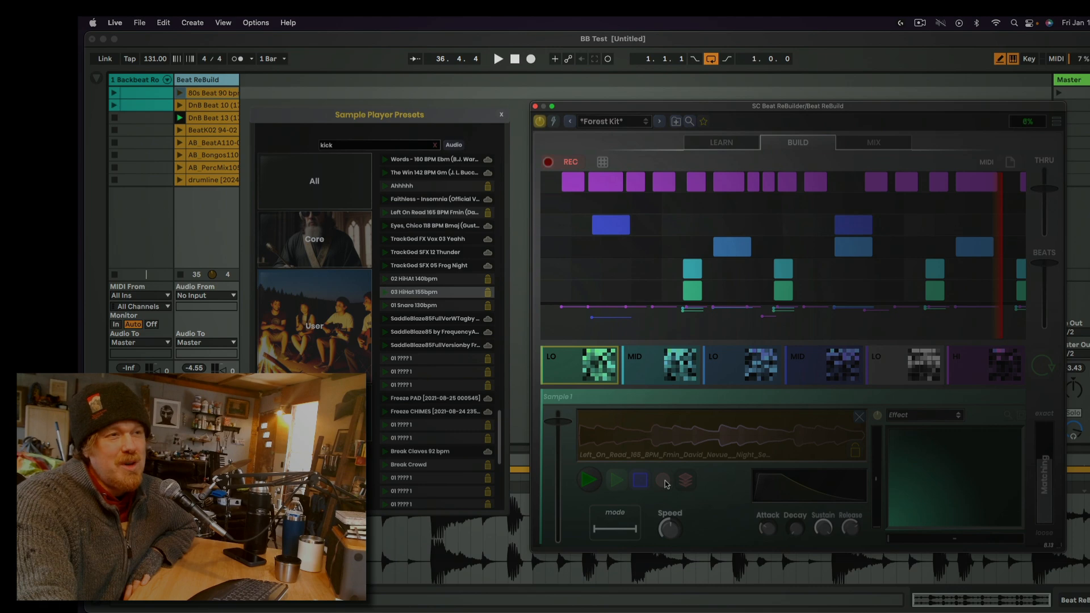
left_click(721, 143)
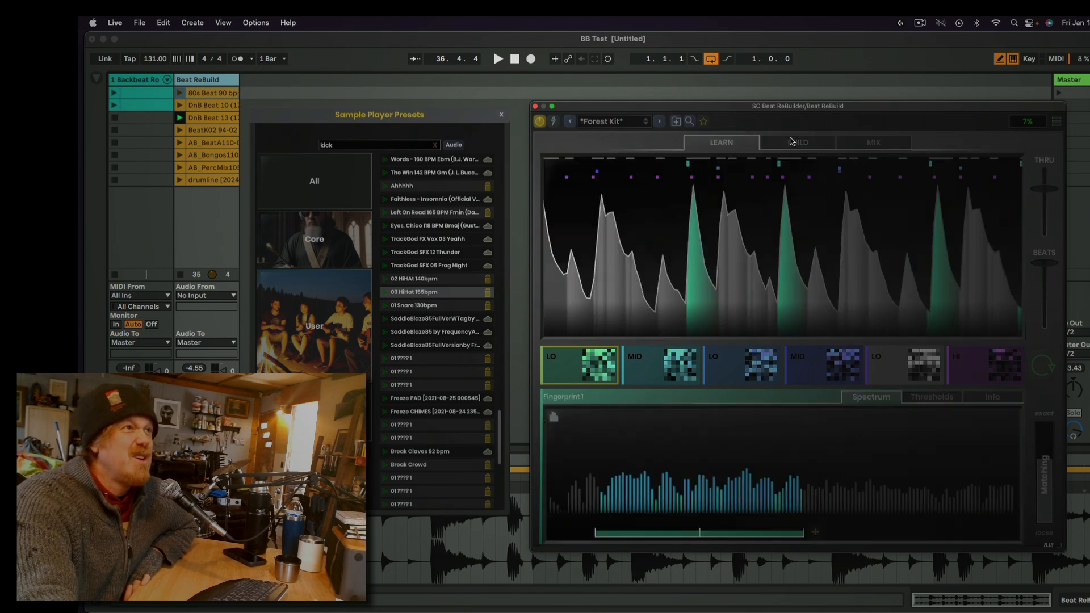
left_click(873, 141)
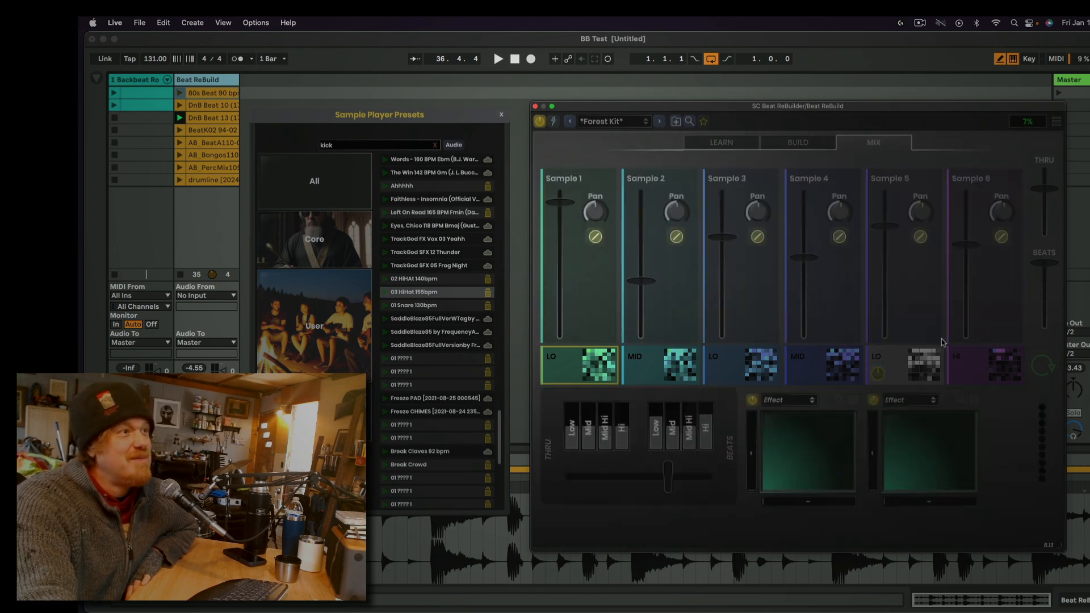
left_click(721, 142)
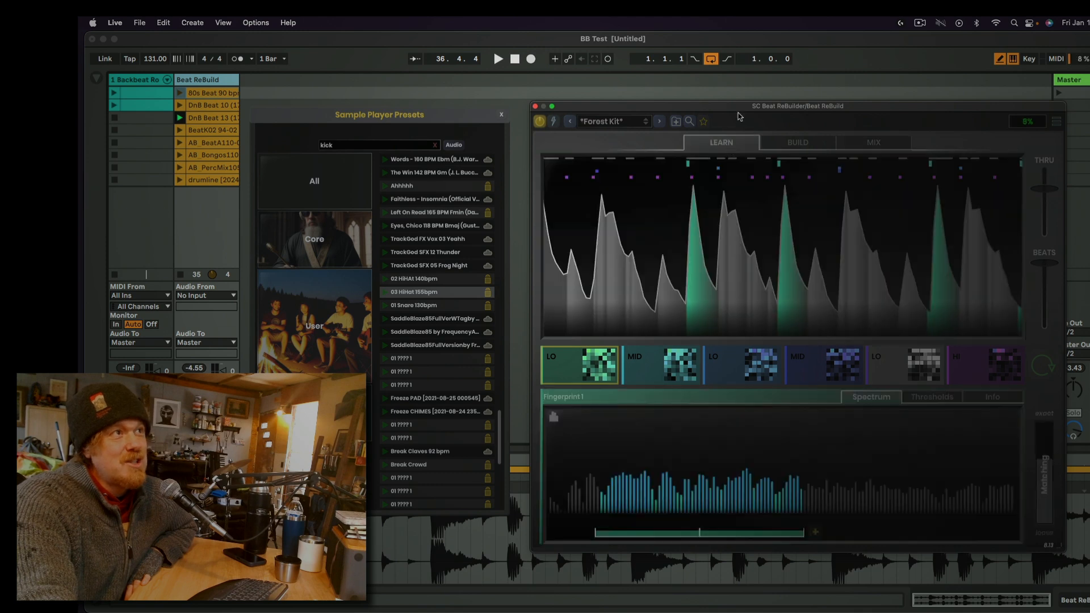